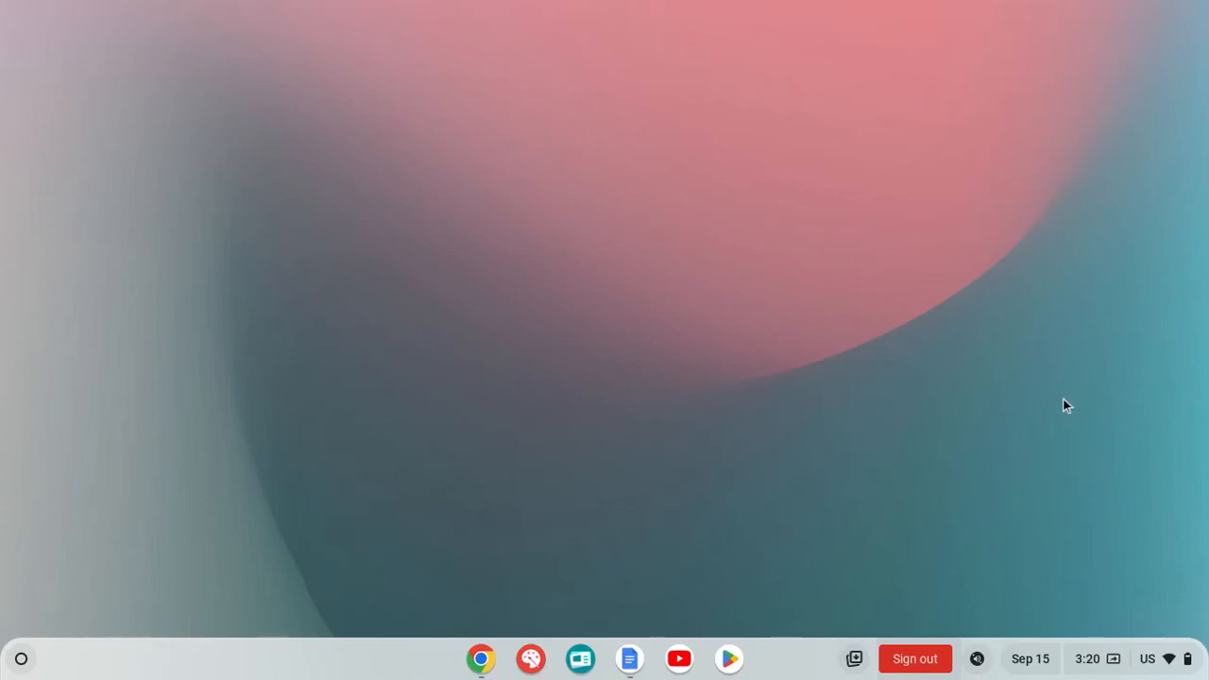
pyautogui.moveTo(1075, 532)
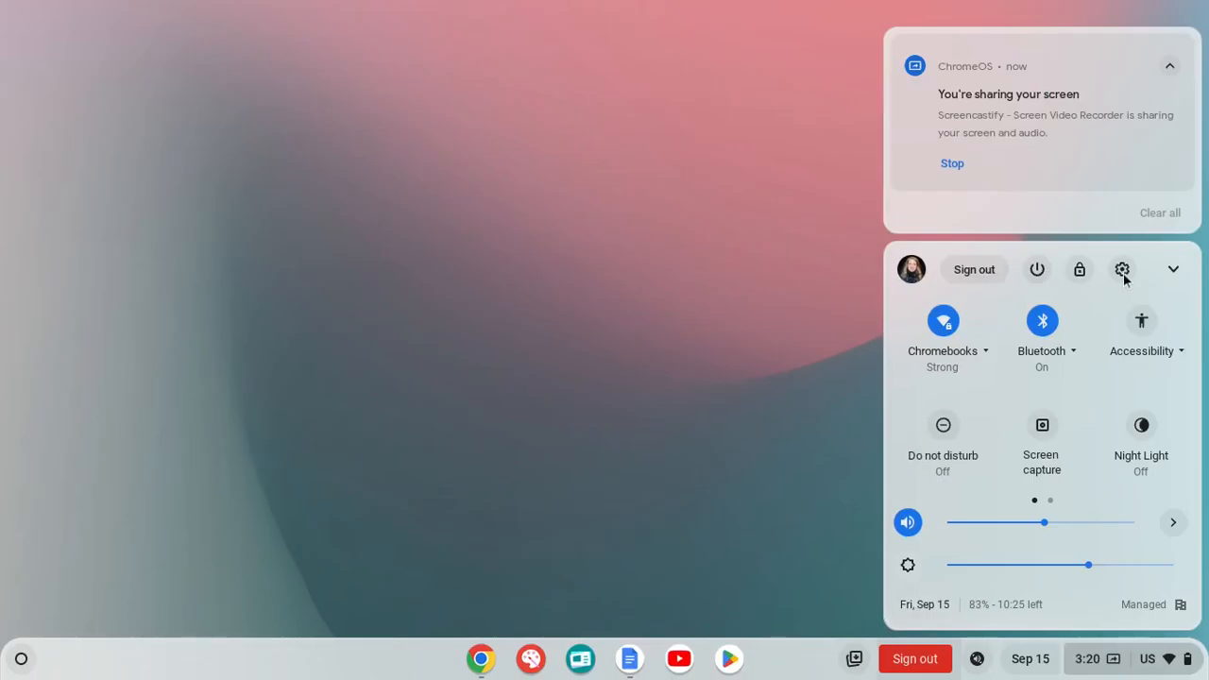
# - Open ChromeOS Settings from the Quick Settings gear icon
pyautogui.click(1122, 268)
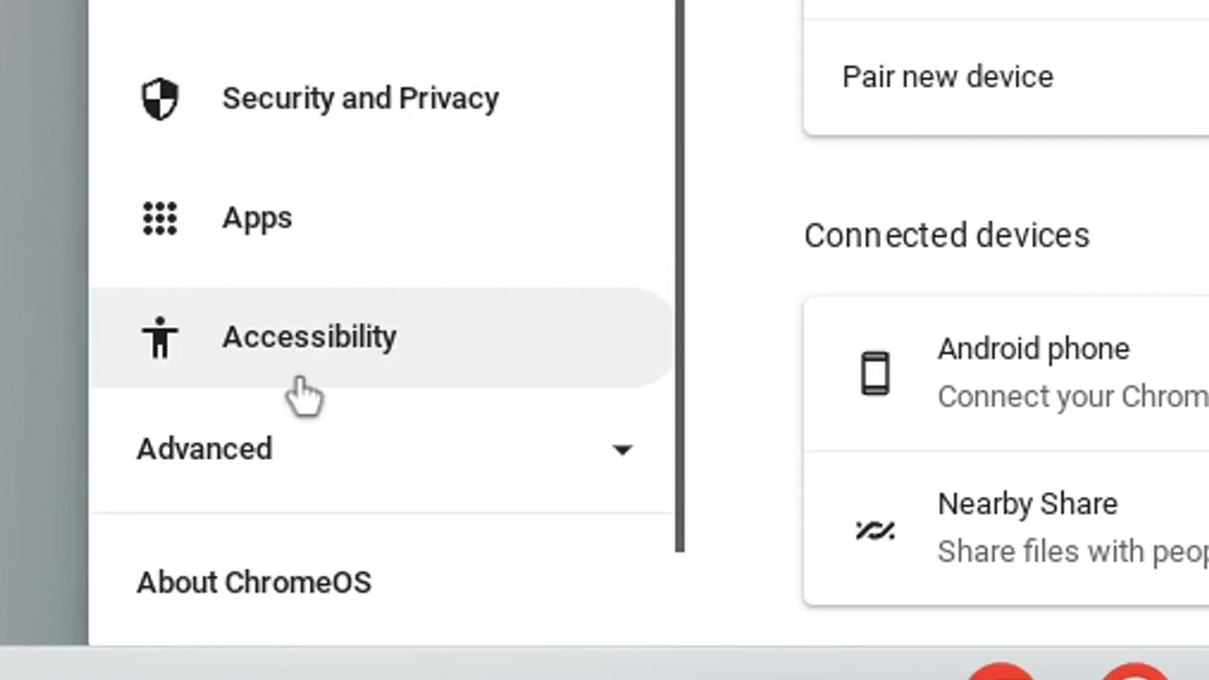
# - Switch on Select-to-speak under Accessibility > Text-to-Speech and open its settings page
pyautogui.click(310, 336)
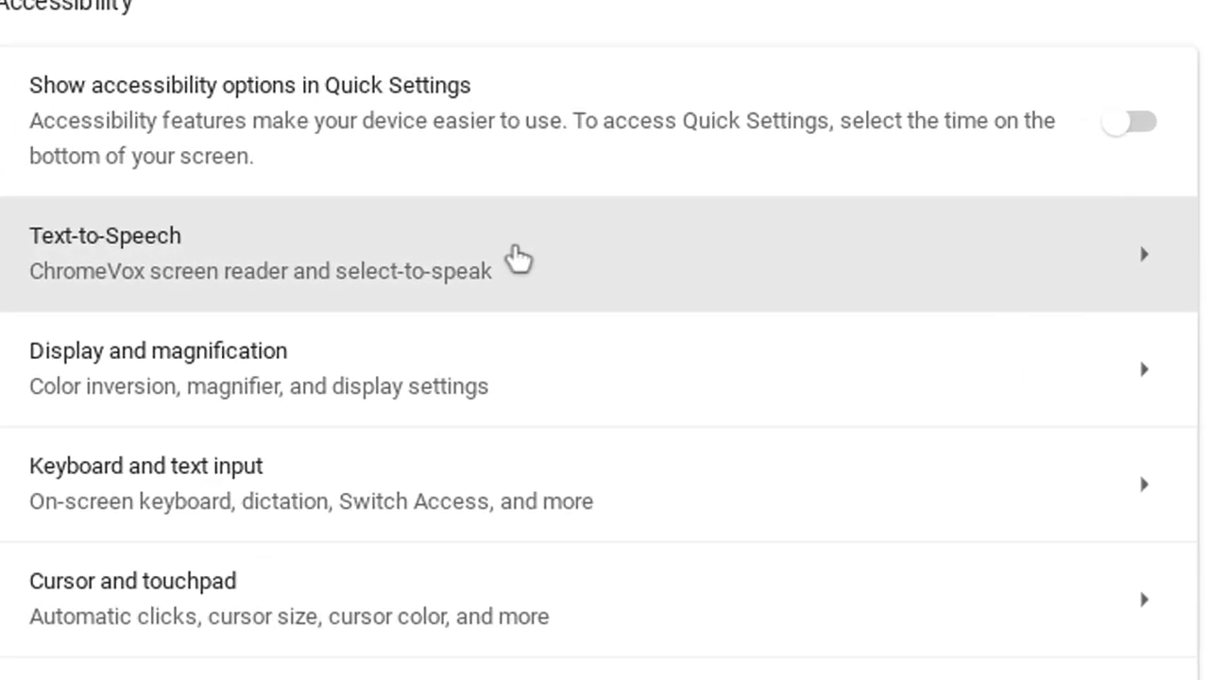
pyautogui.moveTo(519, 264)
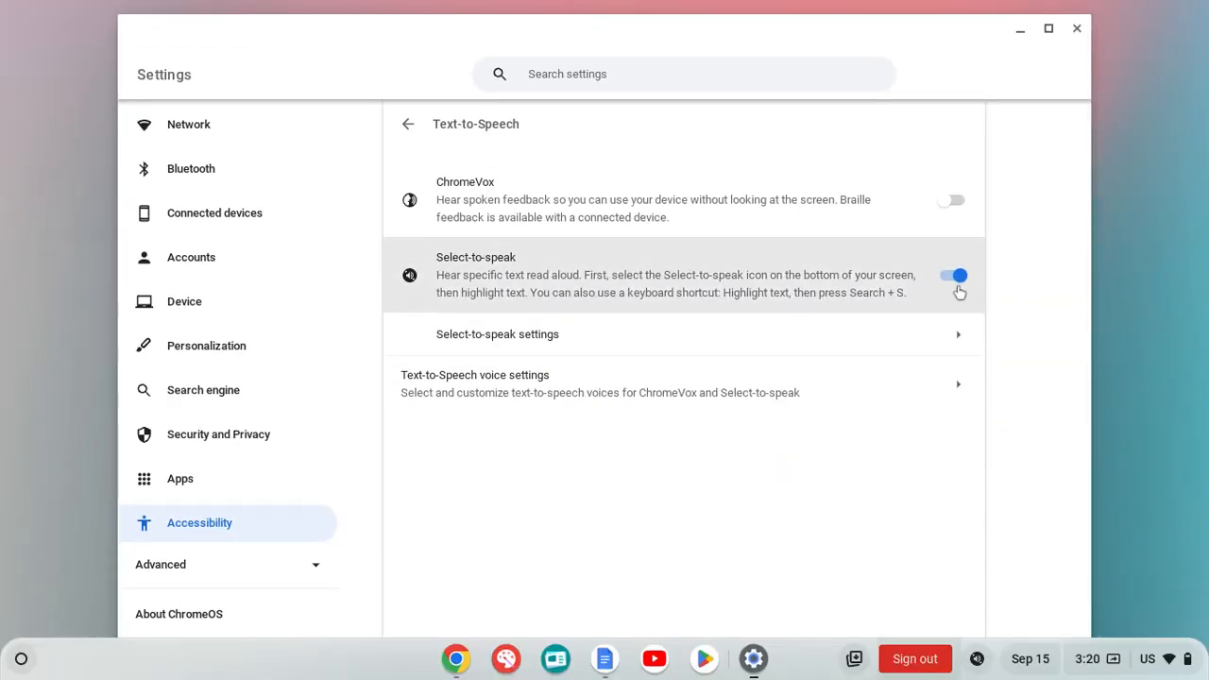
pyautogui.moveTo(580, 200)
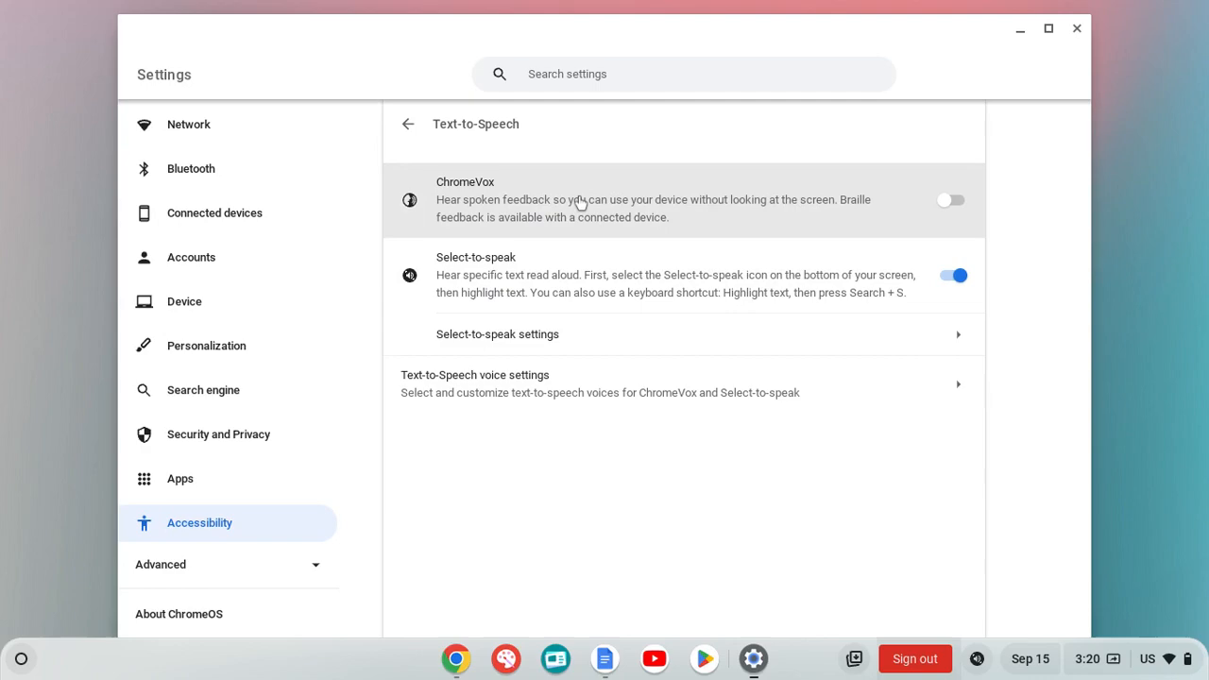
pyautogui.moveTo(582, 204)
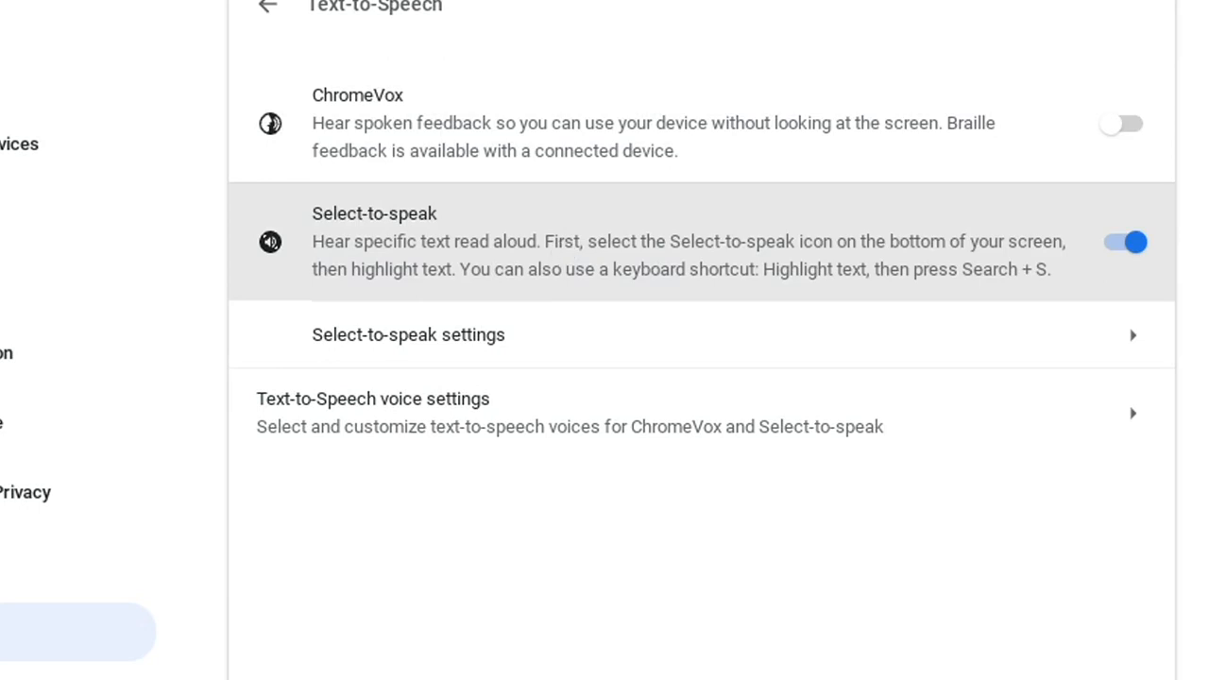
pyautogui.click(1122, 242)
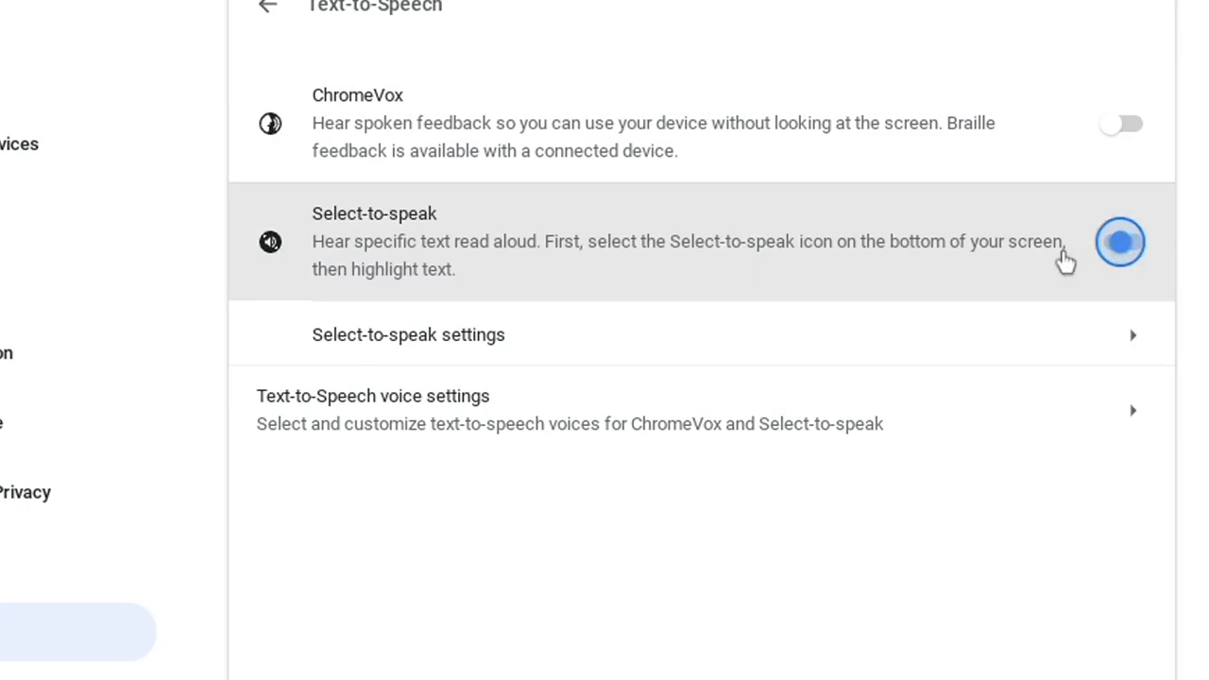
pyautogui.click(1119, 242)
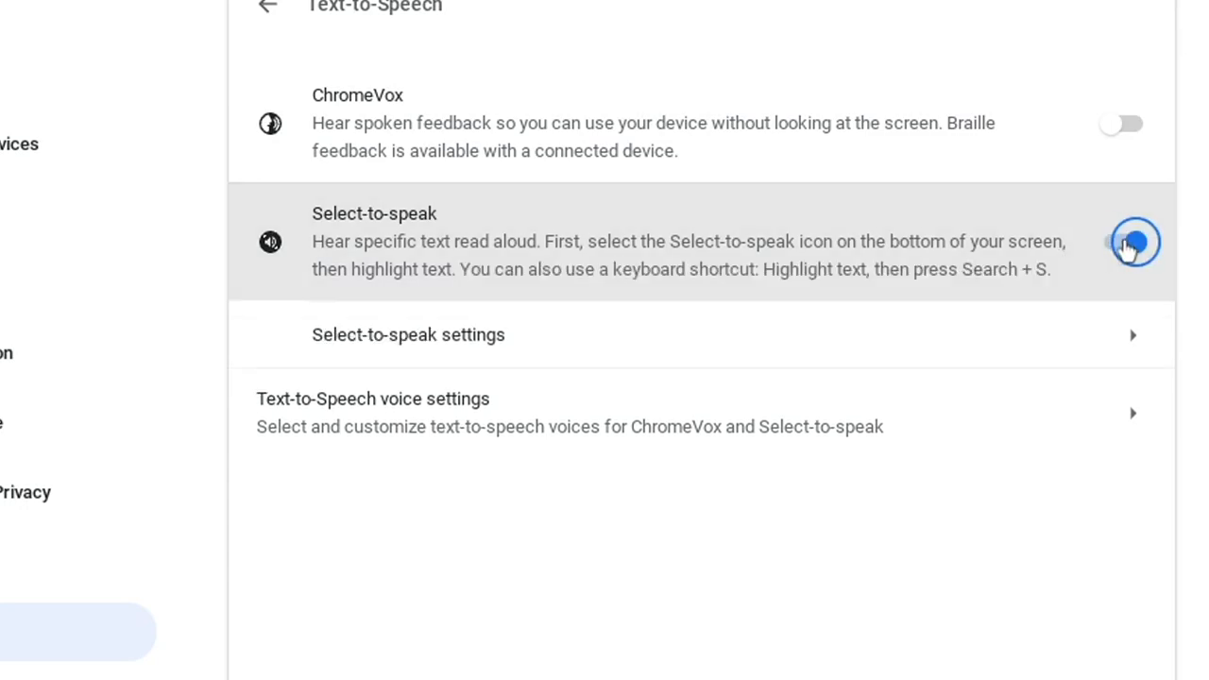
pyautogui.click(408, 334)
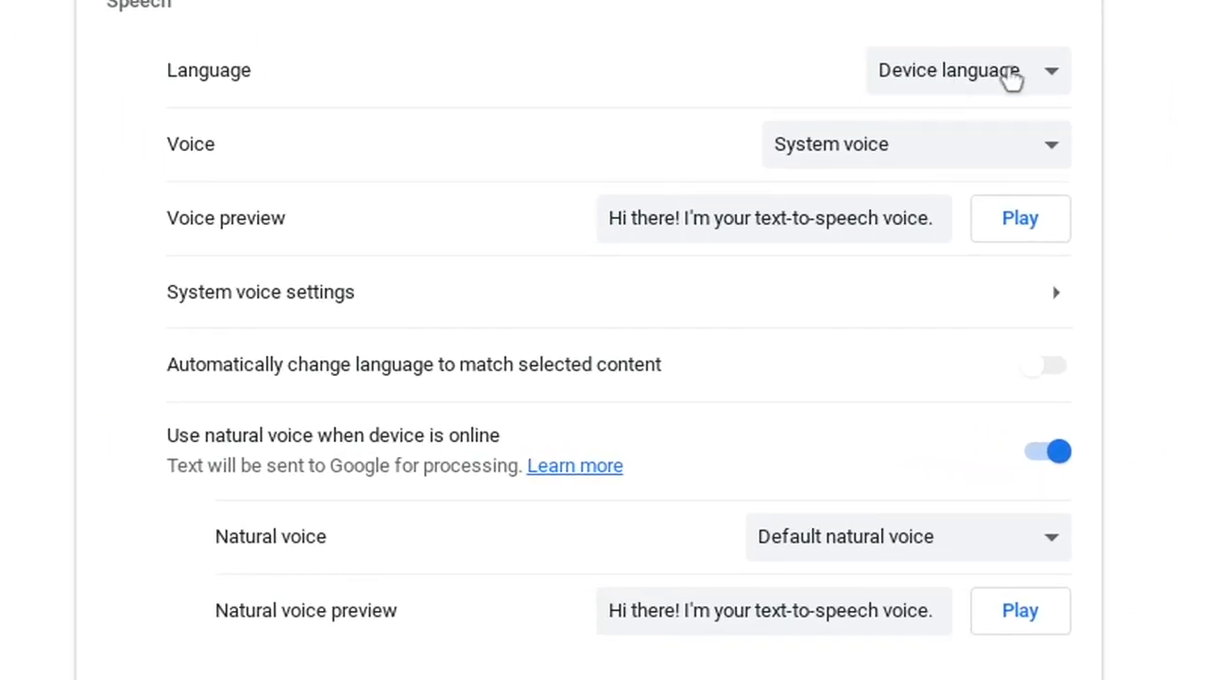
pyautogui.moveTo(1000, 85)
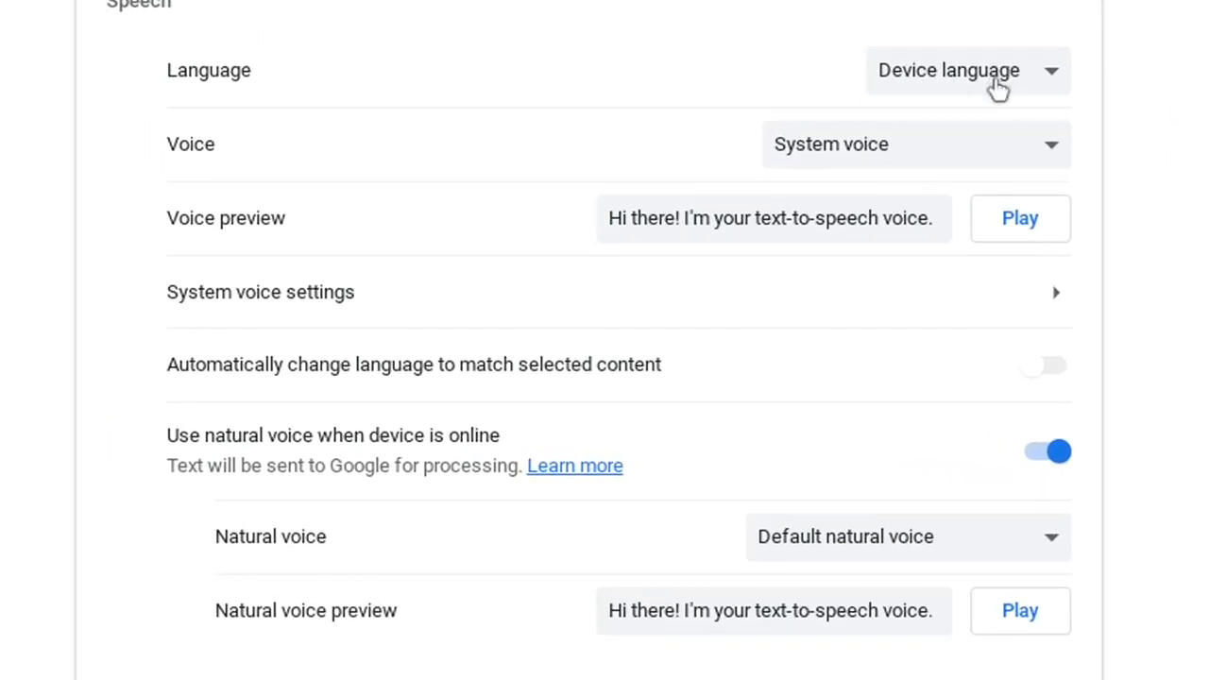
pyautogui.moveTo(922, 168)
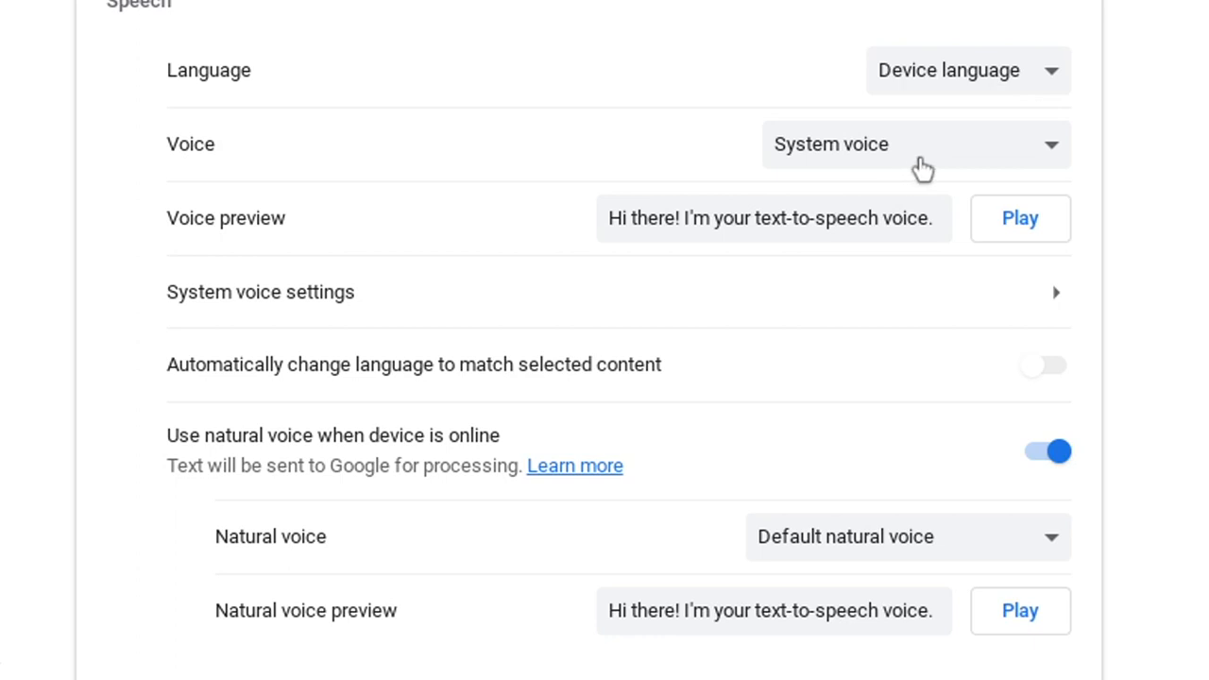
# - Set the Select-to-speak voice to Chrome OS US English 5 instead of System voice
pyautogui.click(915, 143)
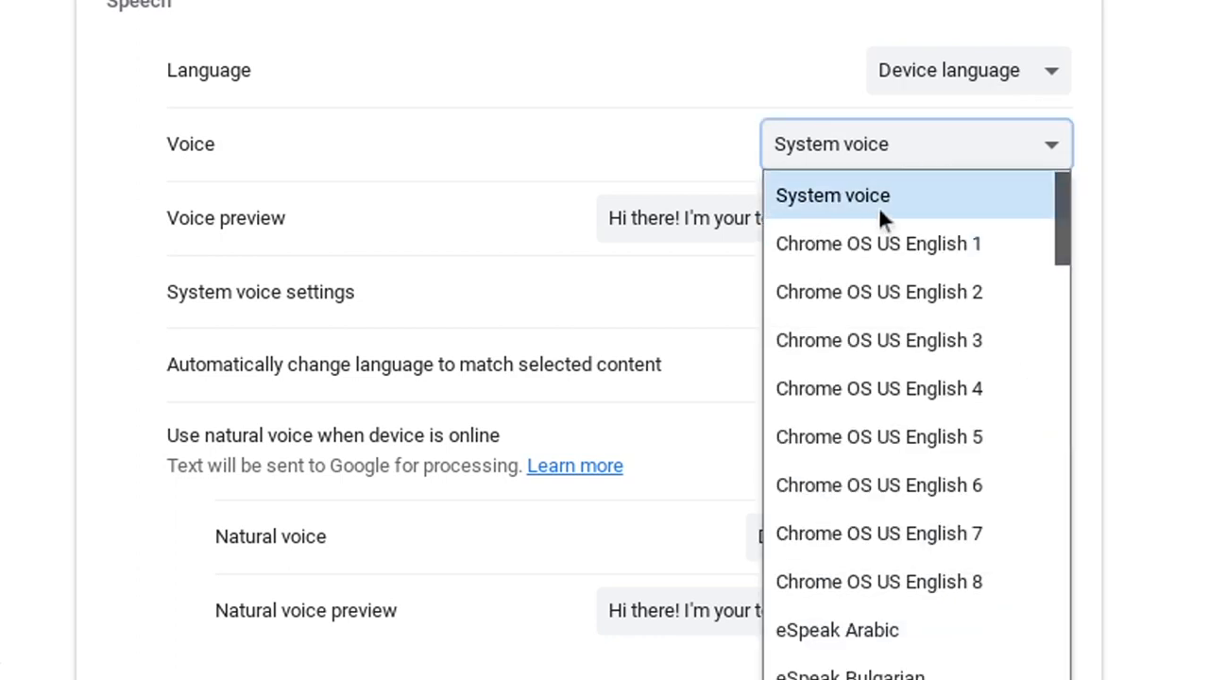
pyautogui.click(832, 195)
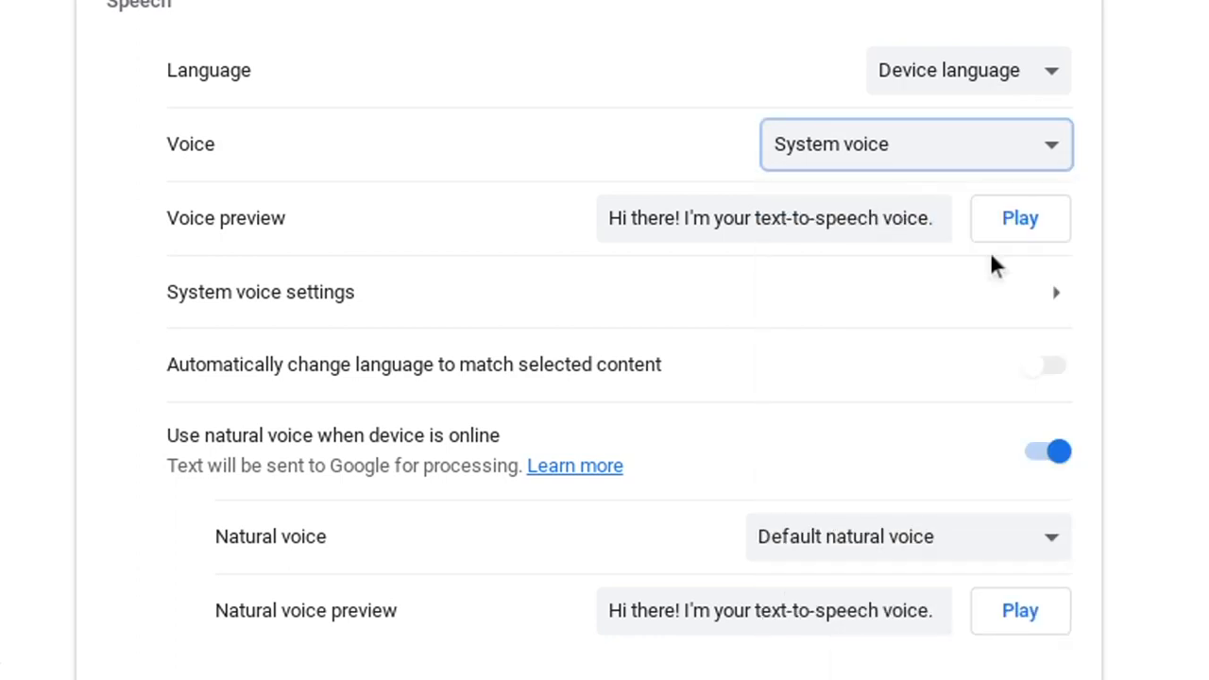
pyautogui.click(1020, 219)
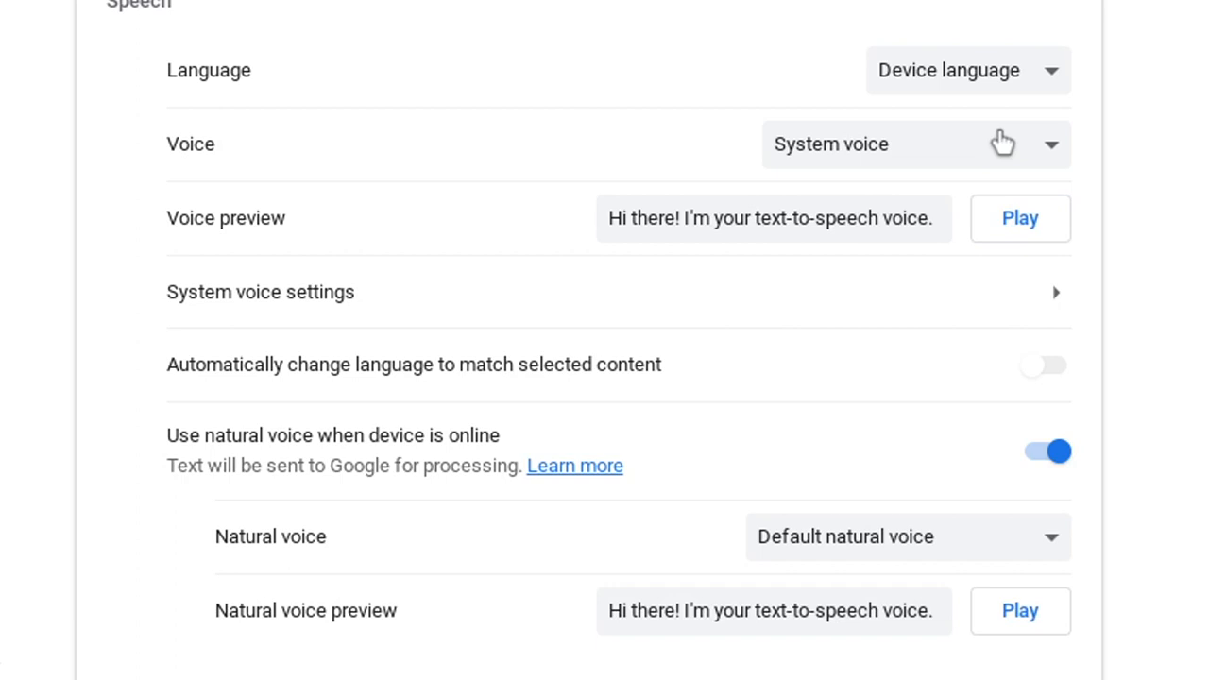
pyautogui.click(915, 143)
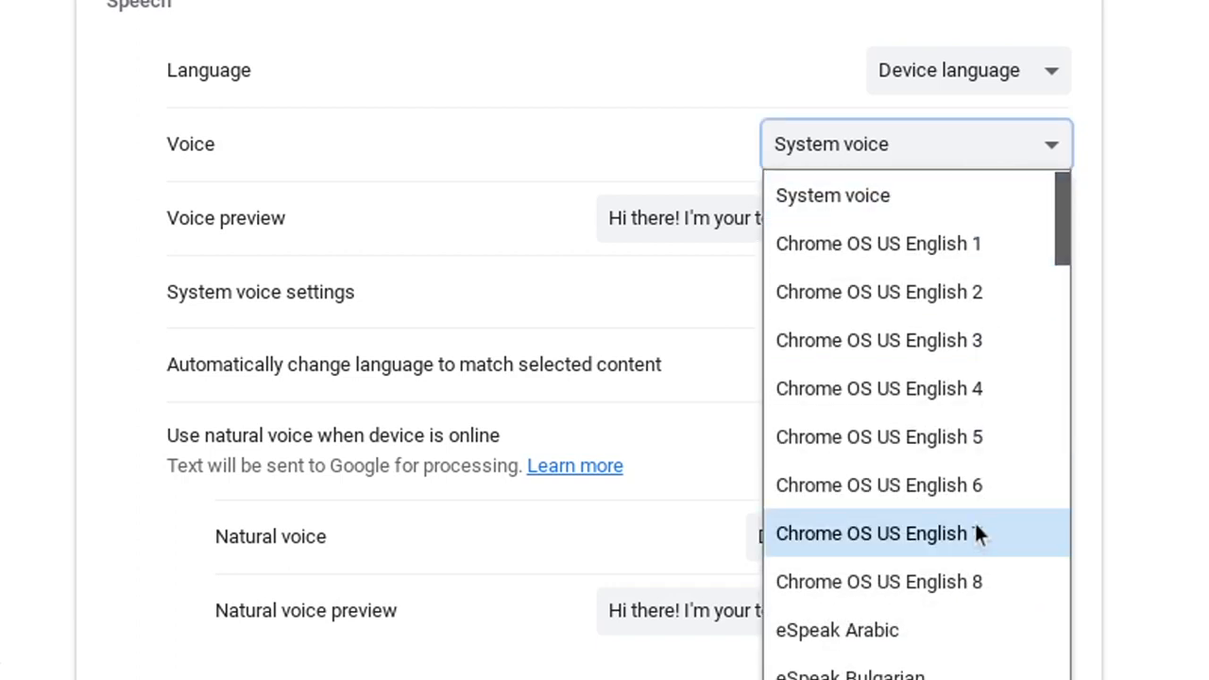
pyautogui.click(879, 436)
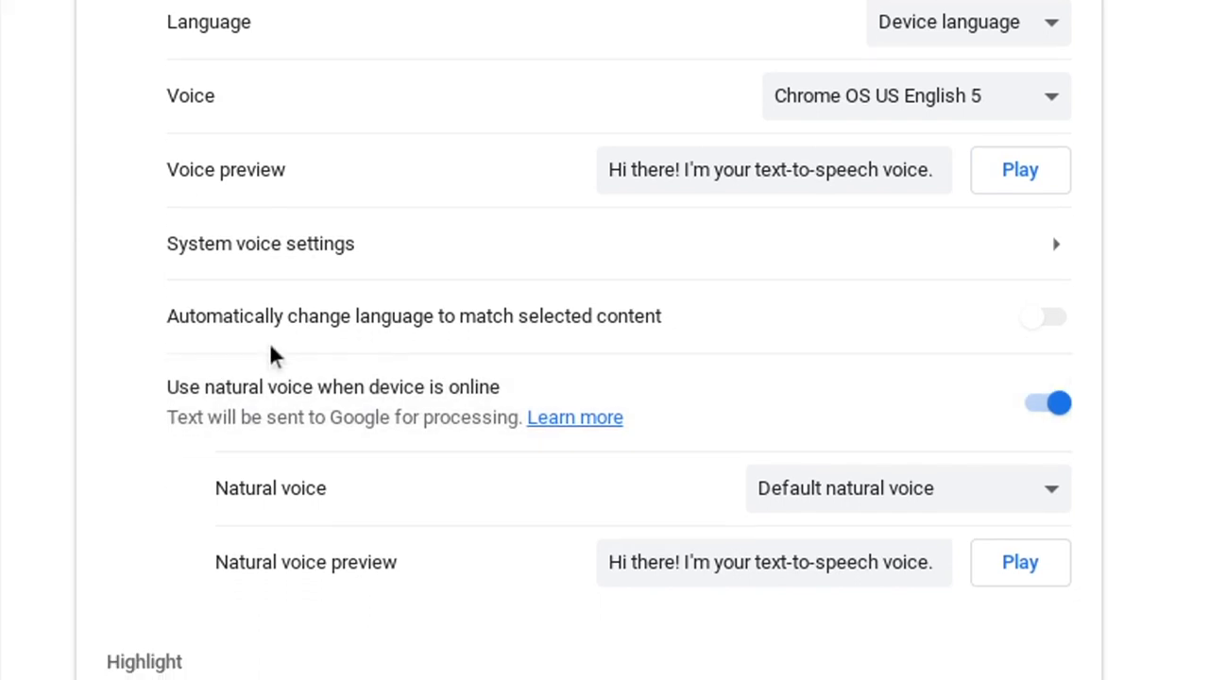
# - Choose English (United States) Voice 6 as the Select-to-speak natural voice
pyautogui.scroll(-3)
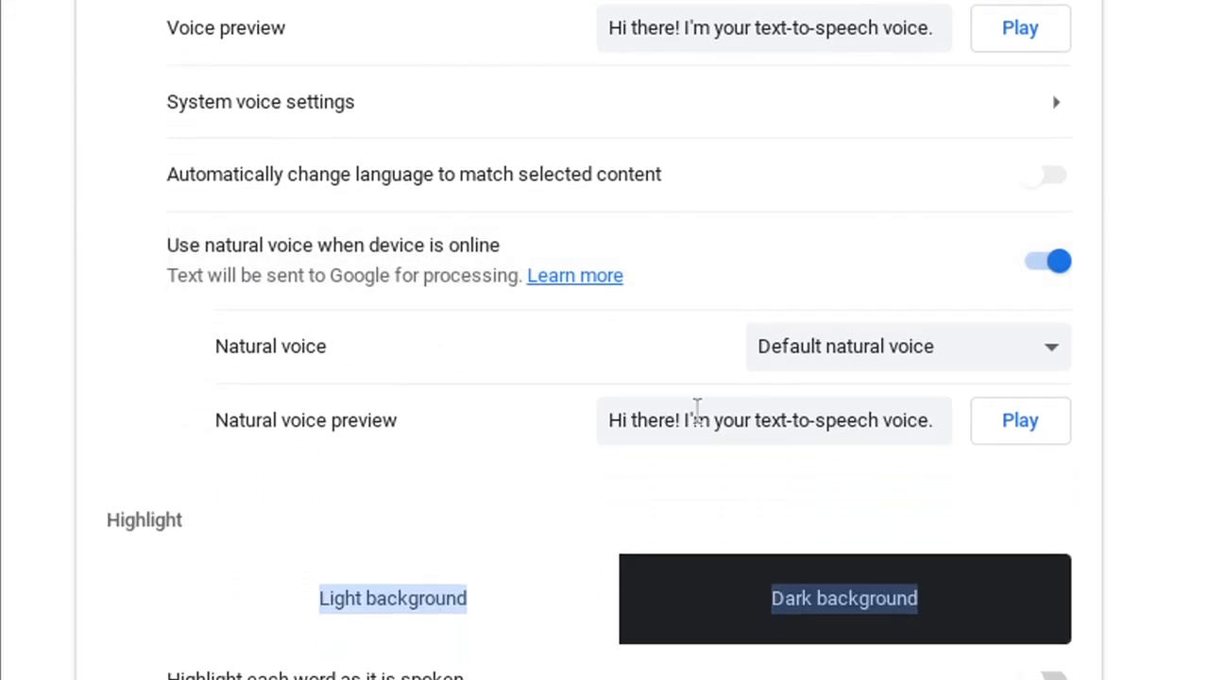
pyautogui.moveTo(317, 451)
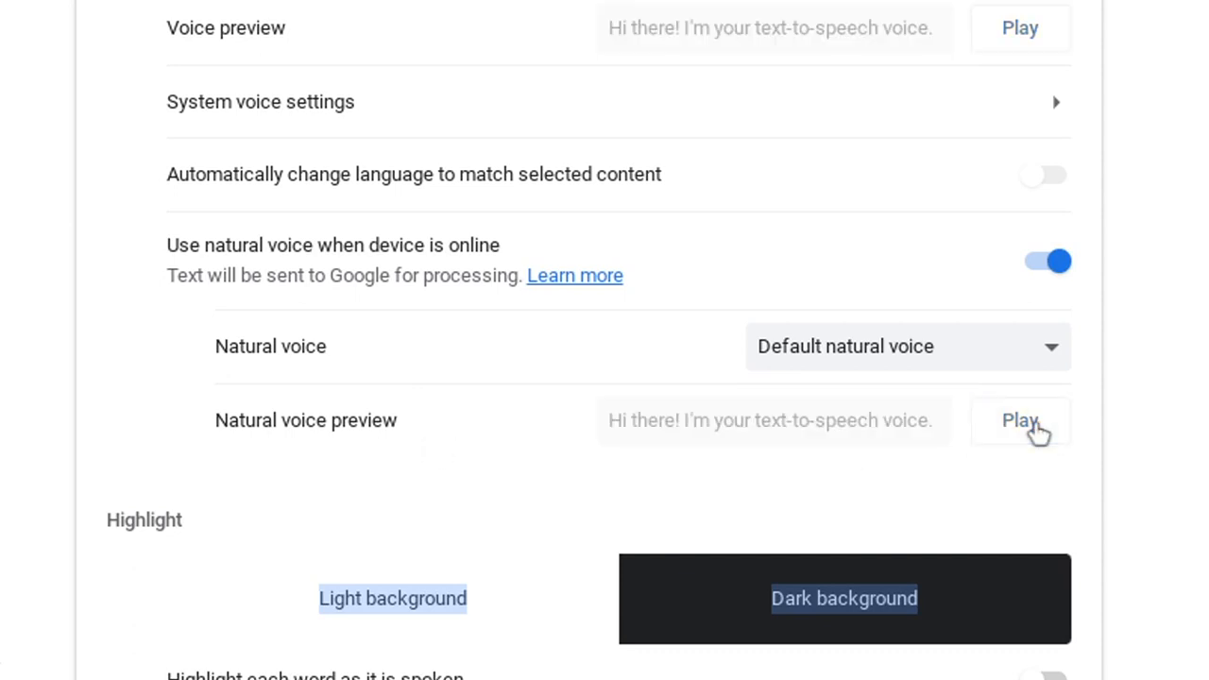
pyautogui.moveTo(1037, 433)
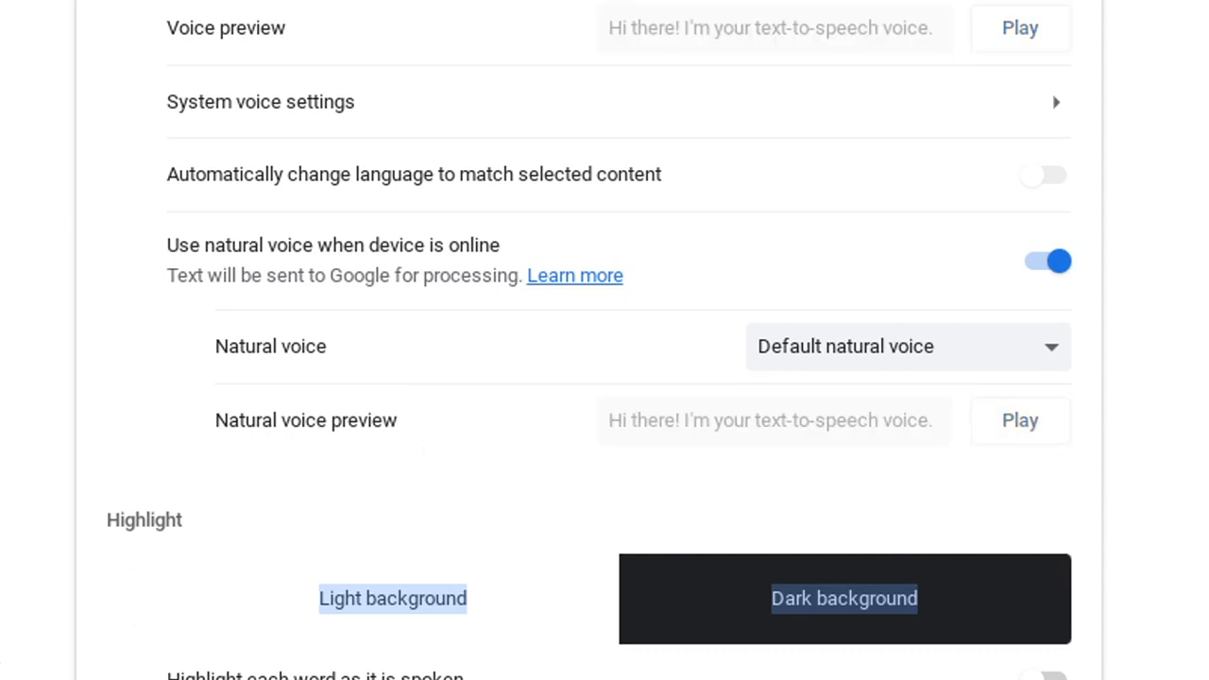
pyautogui.click(907, 345)
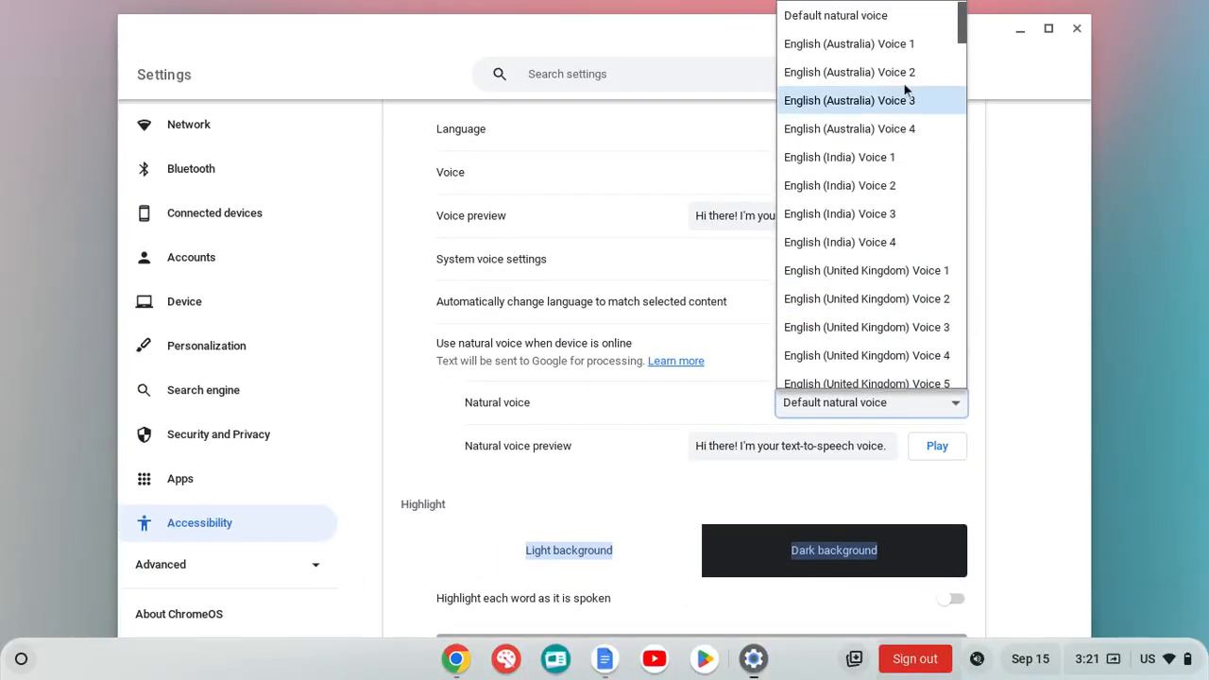
pyautogui.moveTo(865, 270)
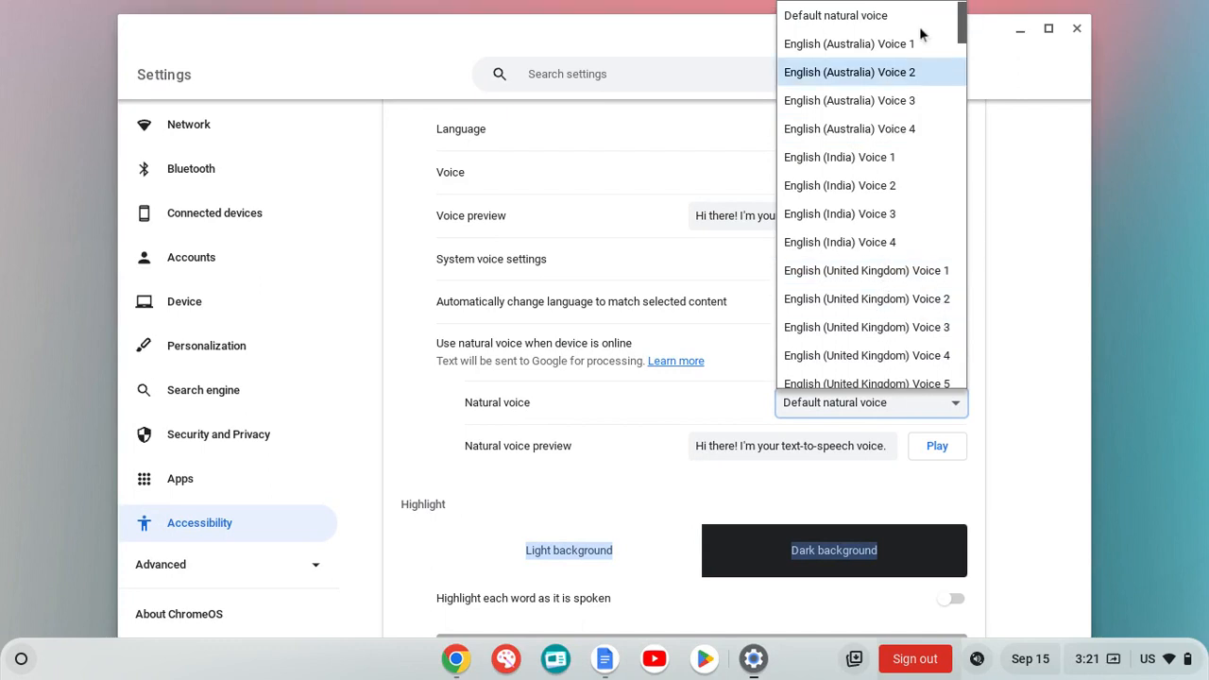
pyautogui.moveTo(869, 185)
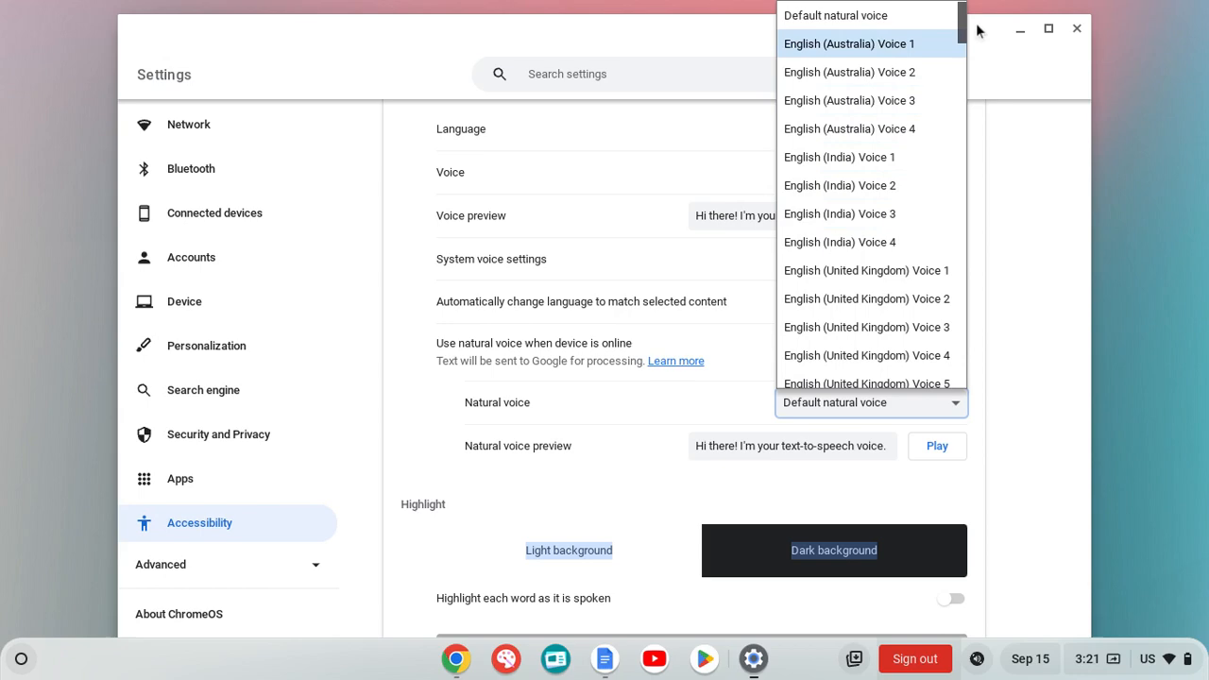
pyautogui.scroll(-3)
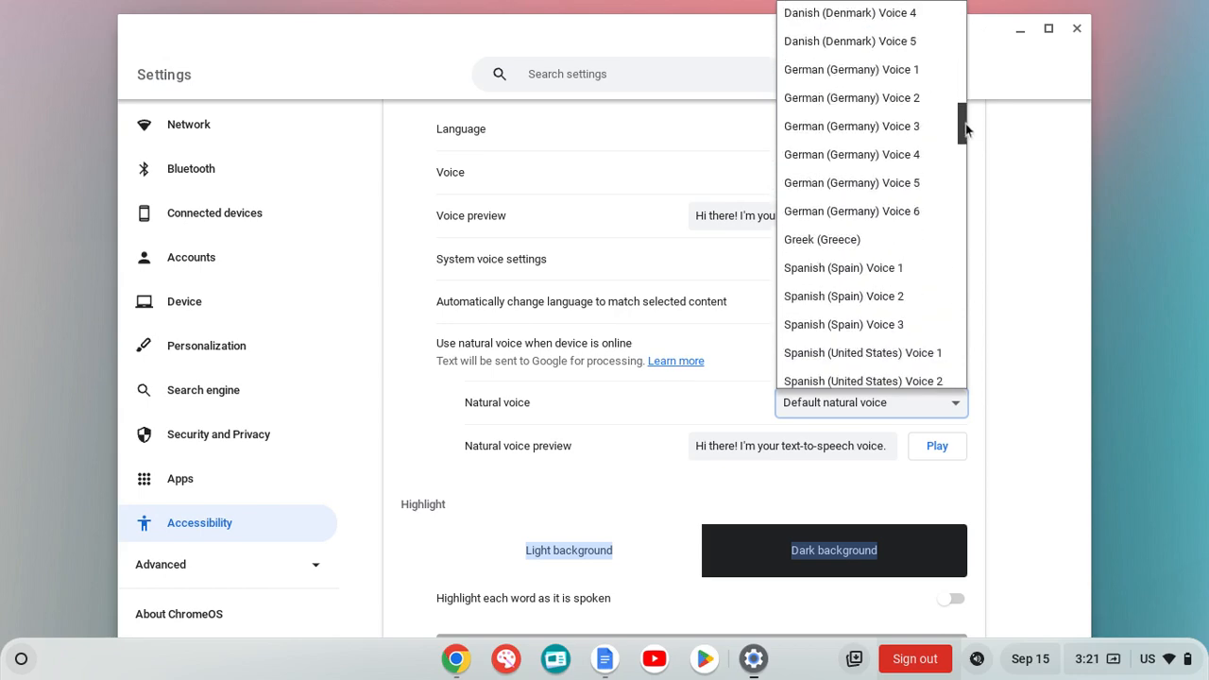
pyautogui.scroll(3)
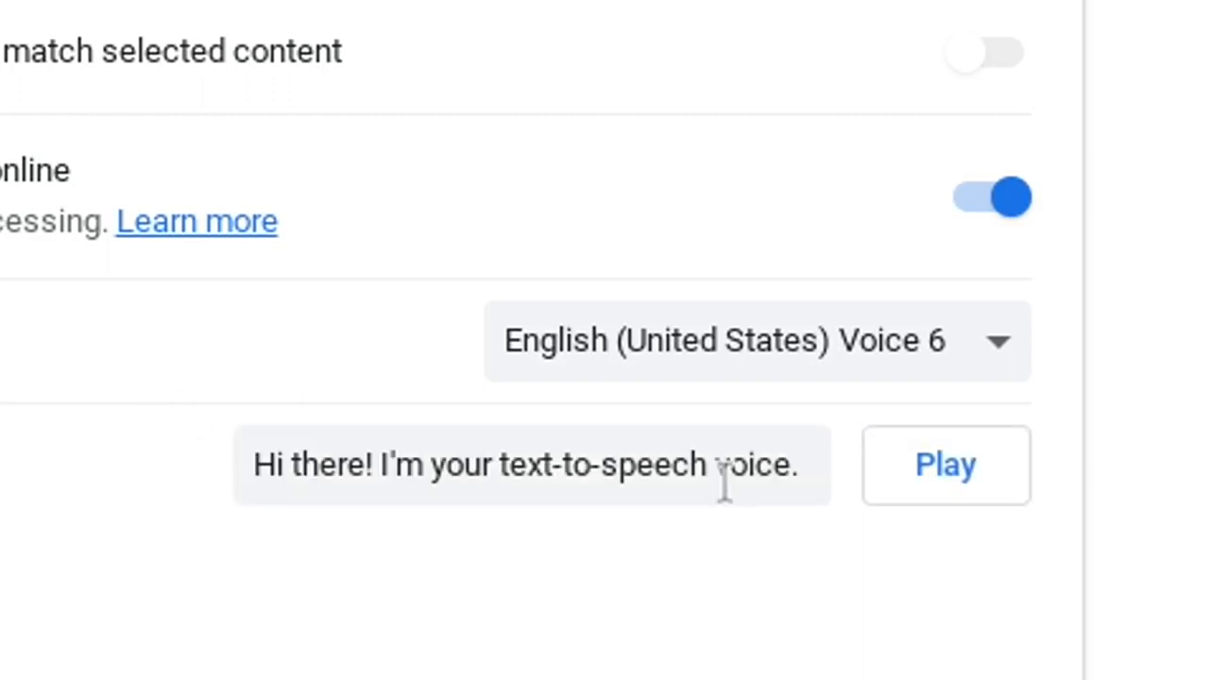
pyautogui.moveTo(924, 391)
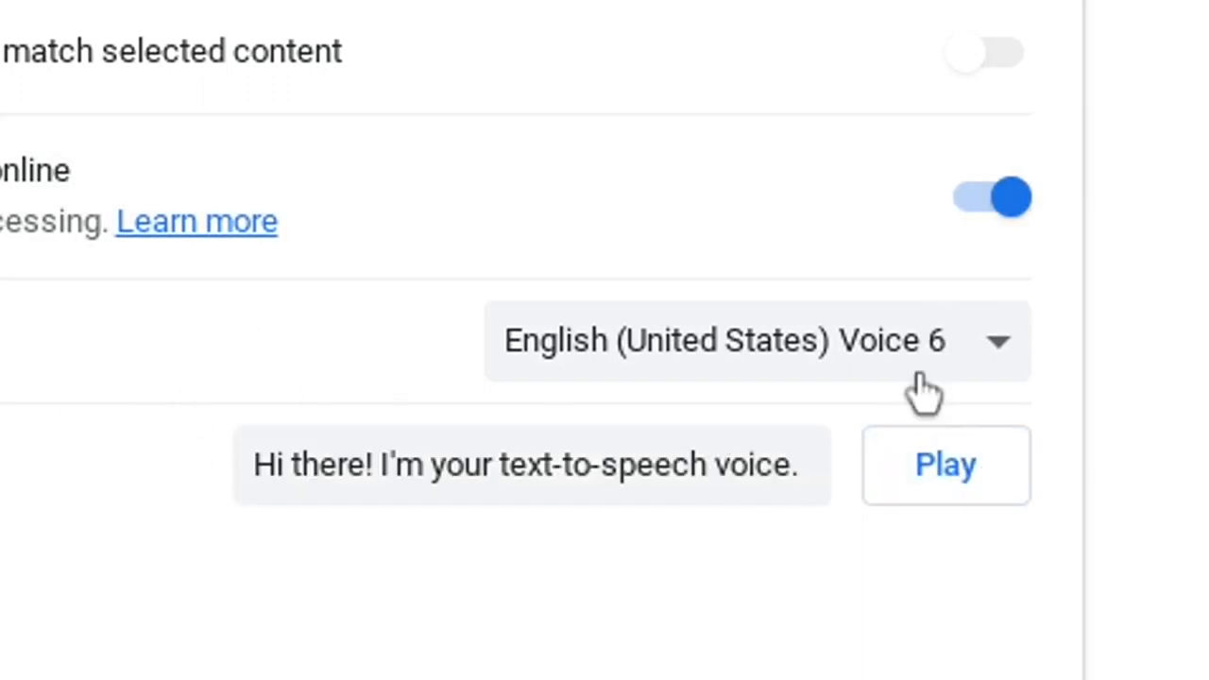
pyautogui.scroll(-3)
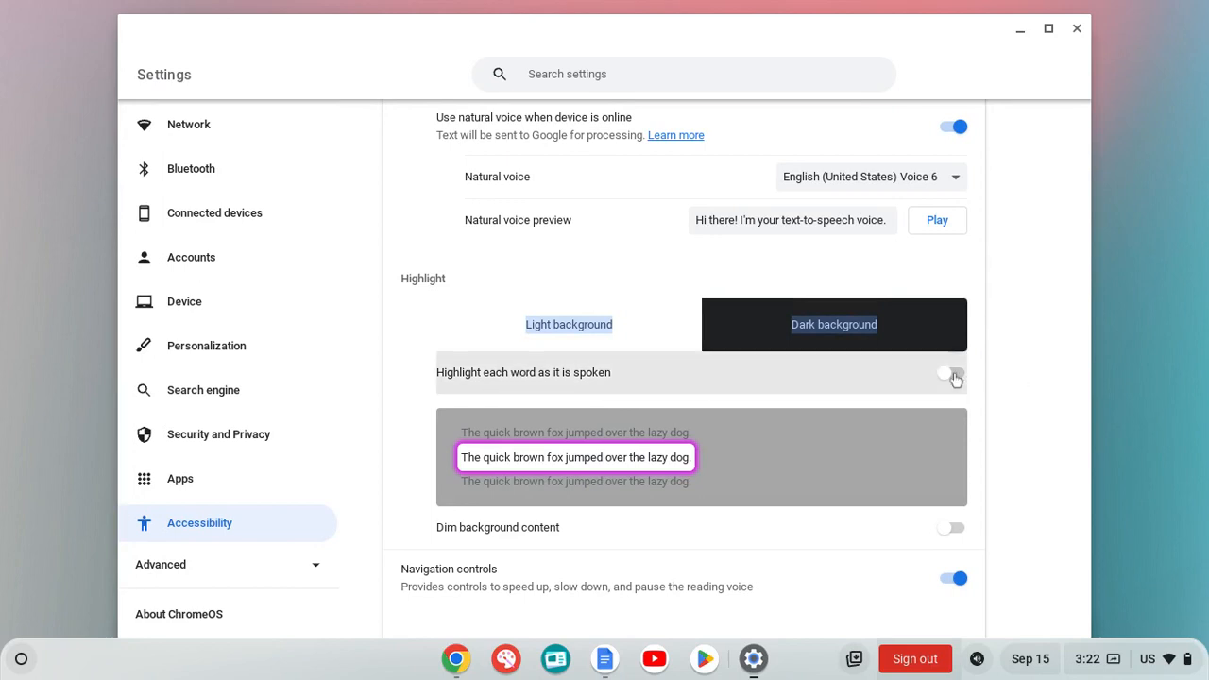
# - Enable 'Highlight each word as it is spoken' and close the Settings window
pyautogui.click(952, 372)
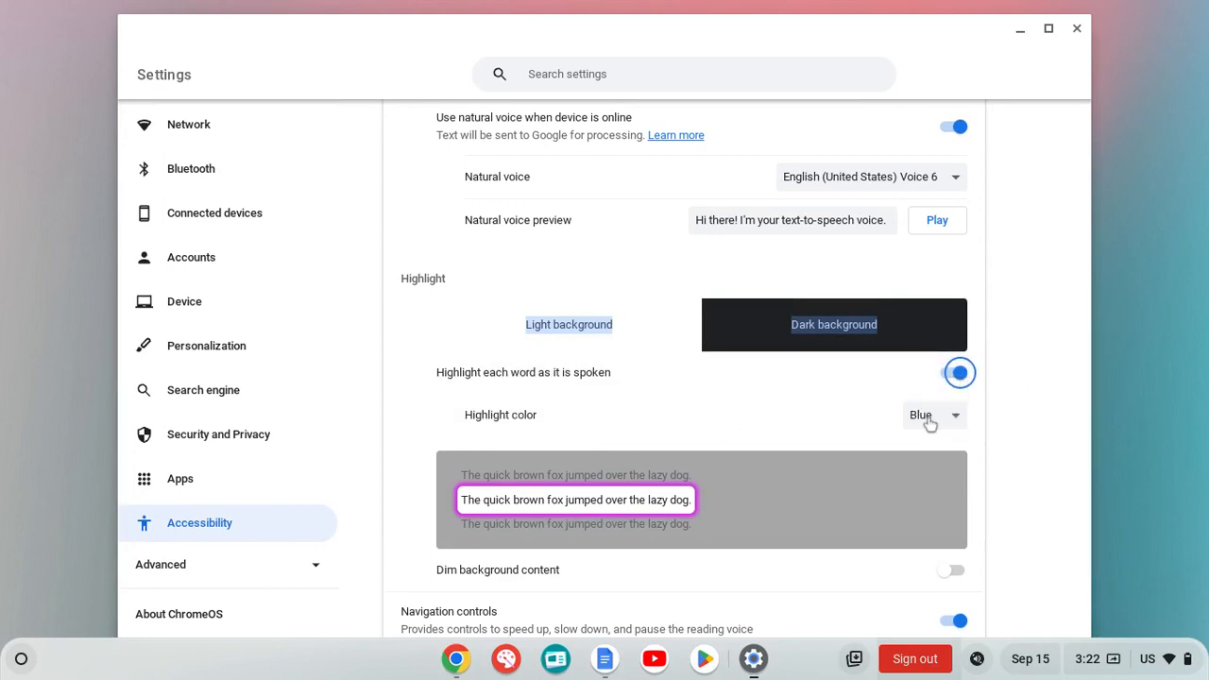
pyautogui.moveTo(935, 419)
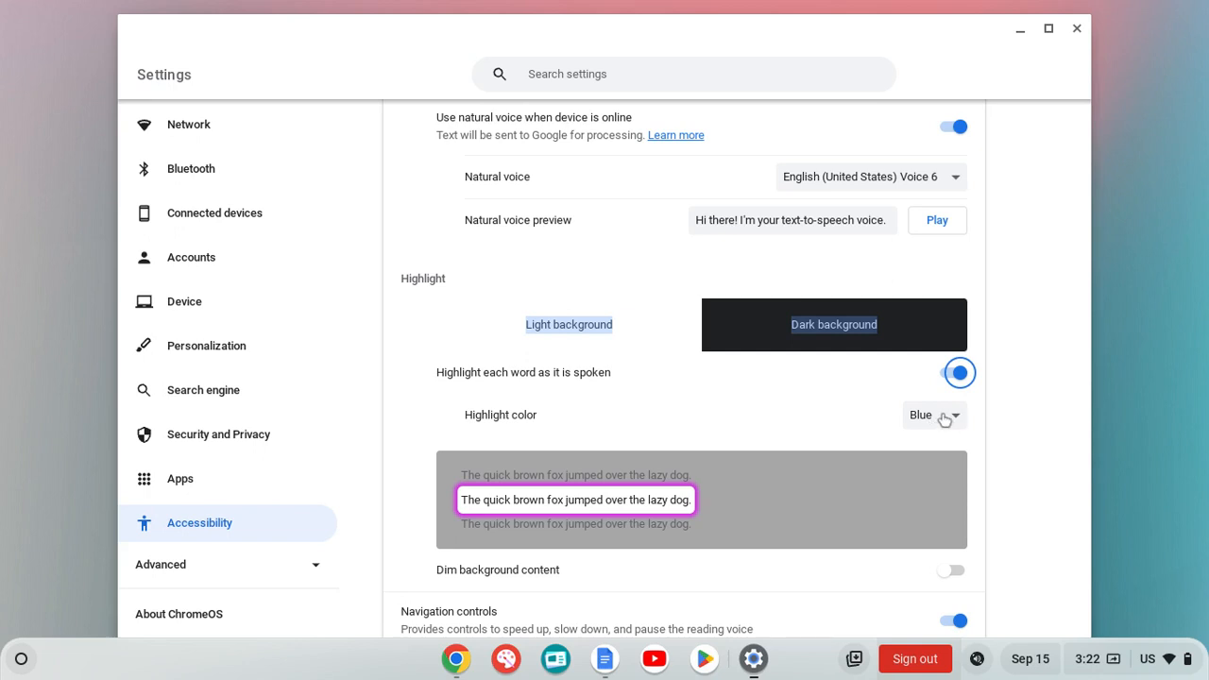
pyautogui.moveTo(1073, 49)
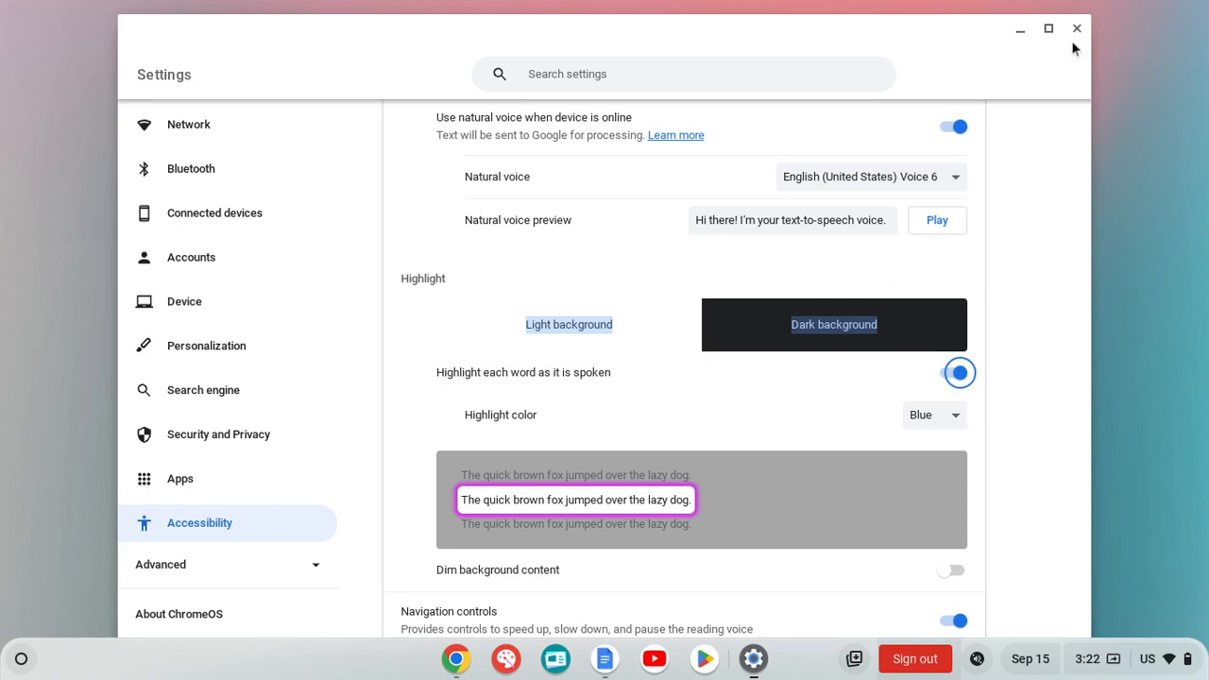
pyautogui.moveTo(1077, 31)
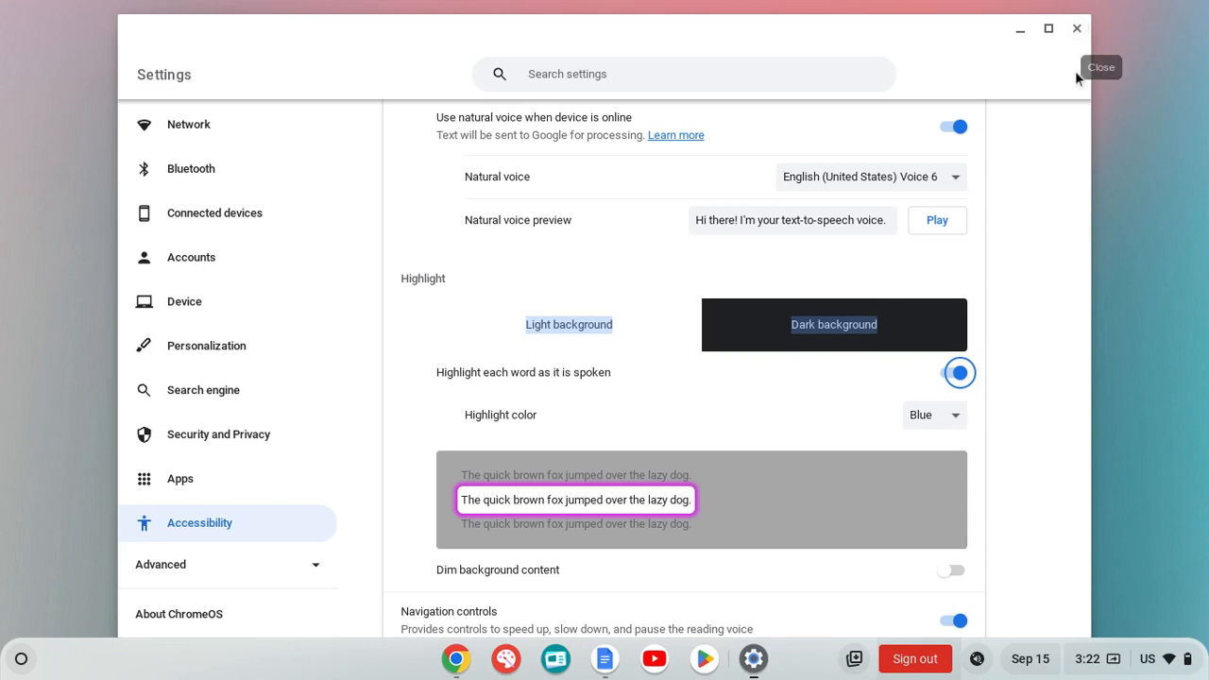
pyautogui.click(1077, 28)
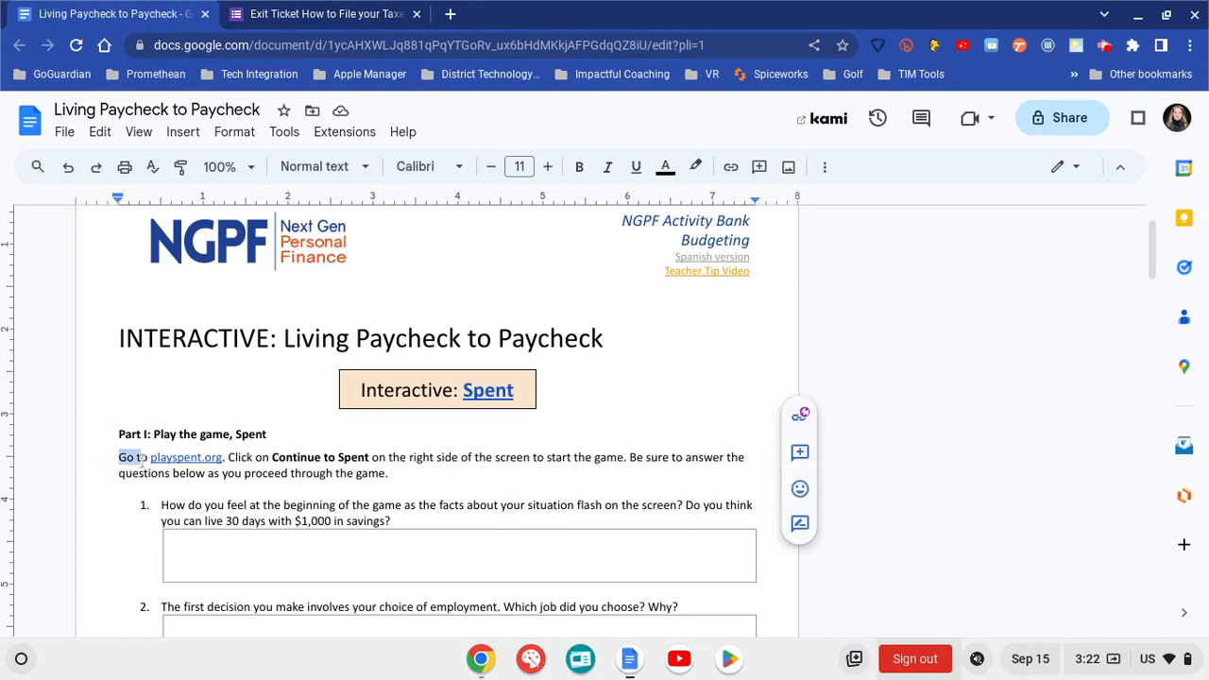
pyautogui.moveTo(181, 459)
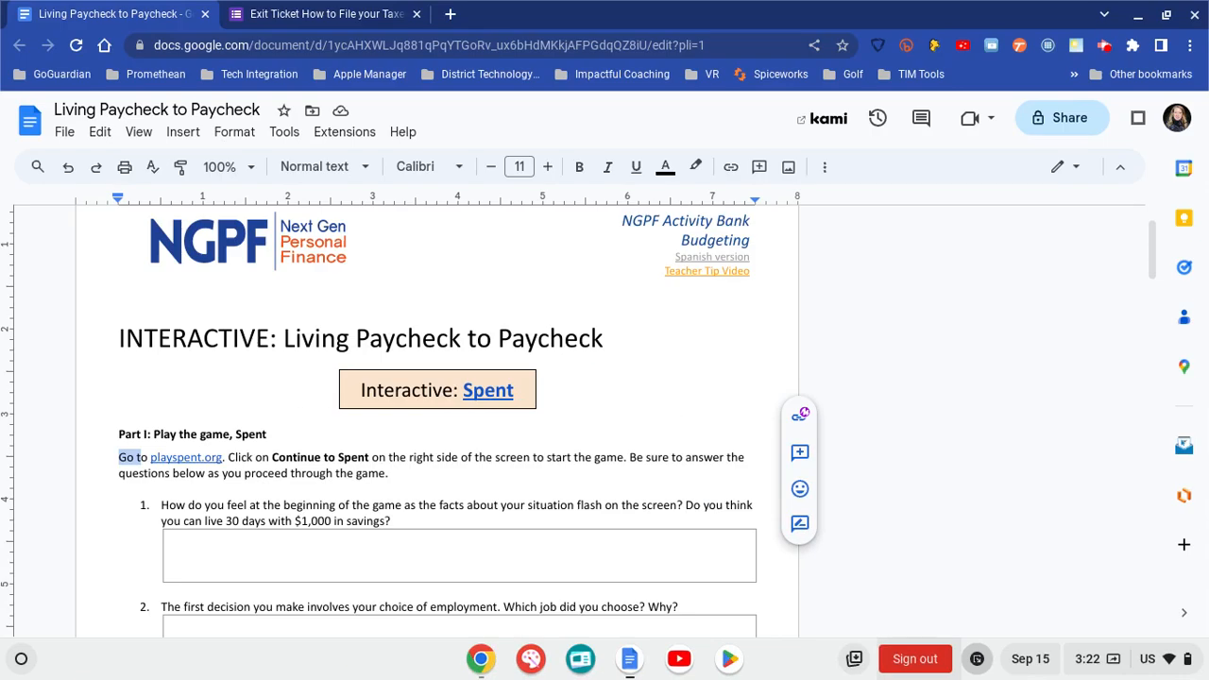
# - Activate Select-to-speak, select the 'Go to playspent.org' paragraph and have it read aloud
pyautogui.press('ctrl+s')
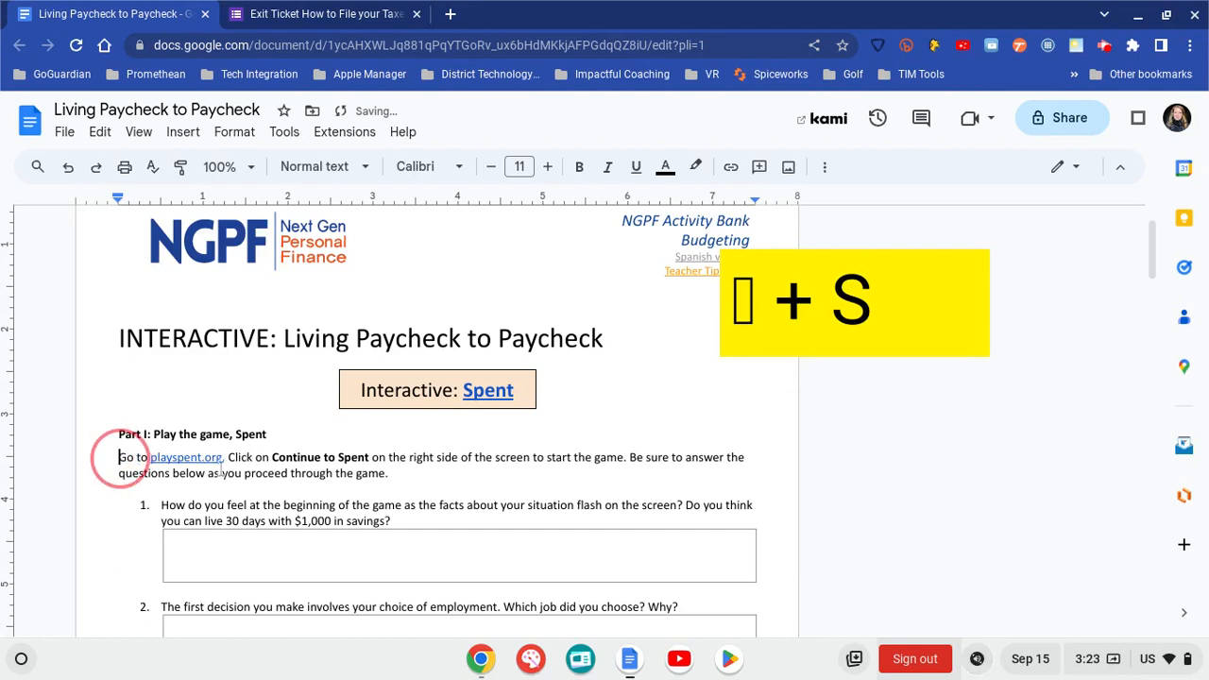
pyautogui.moveTo(117, 457); pyautogui.dragTo(388, 472)
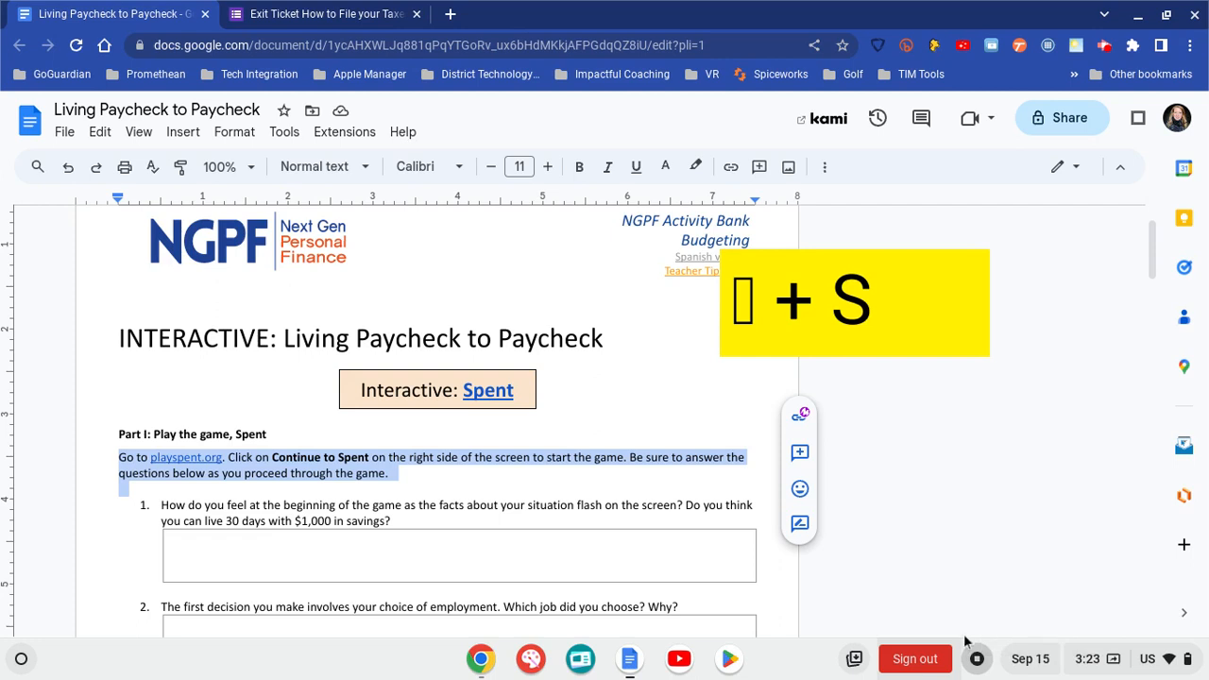
pyautogui.moveTo(986, 665)
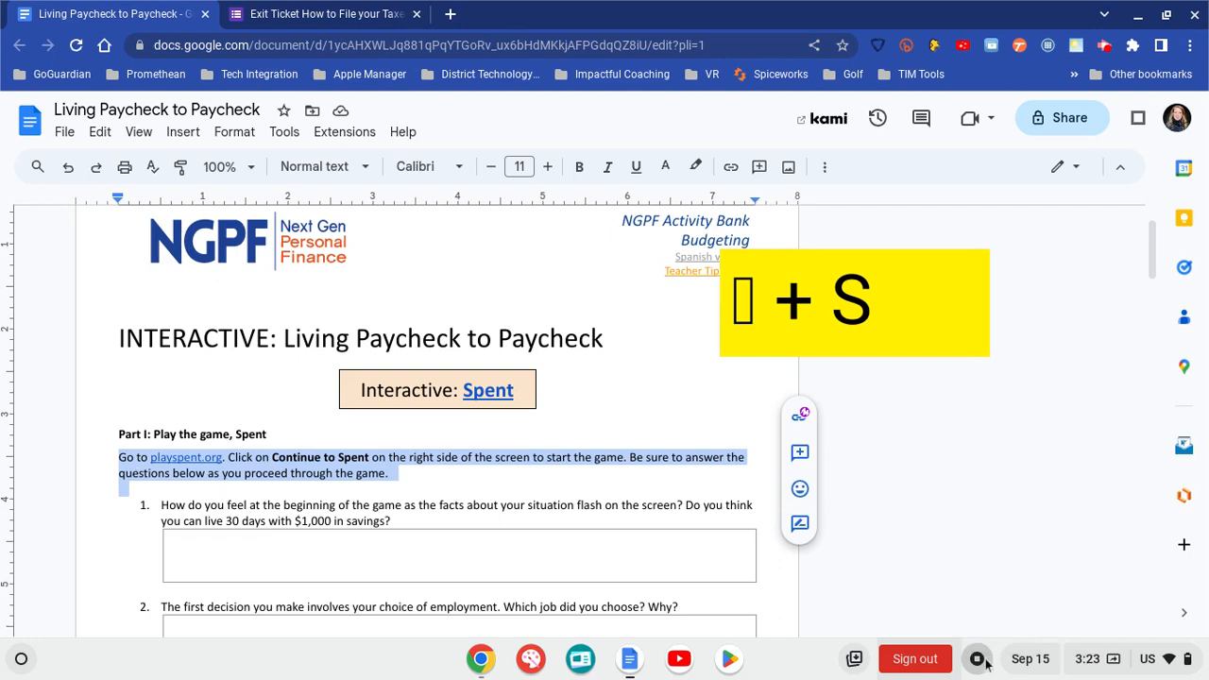
pyautogui.moveTo(977, 657)
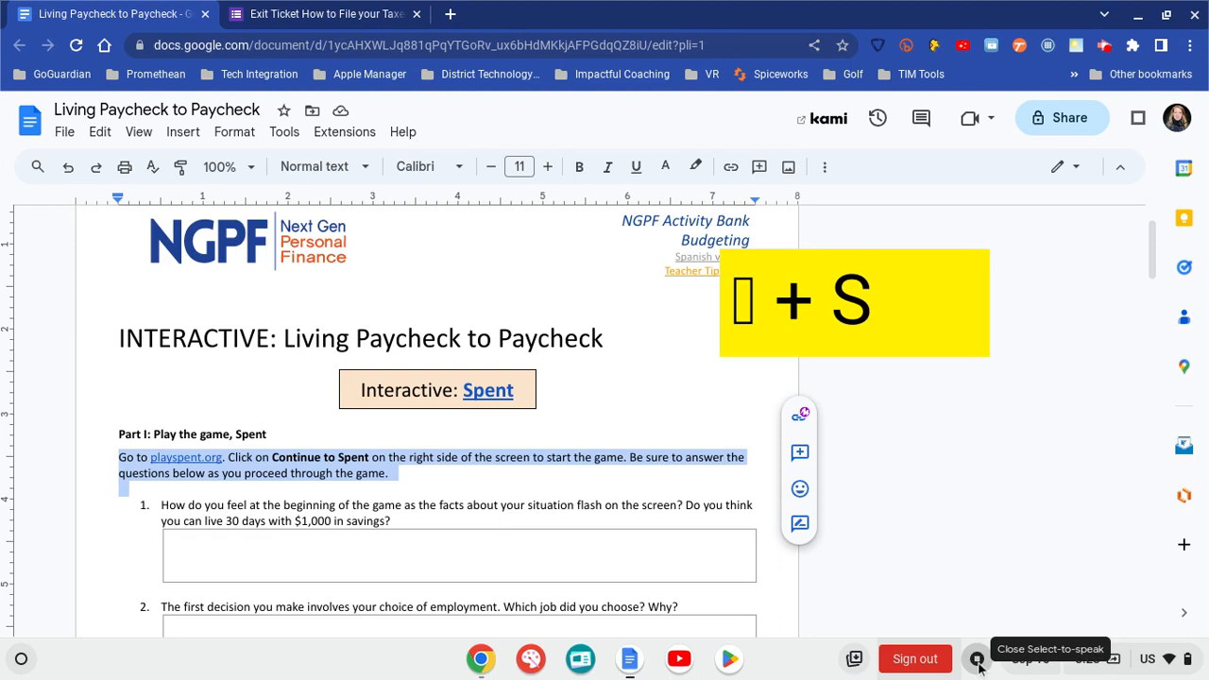
pyautogui.click(977, 658)
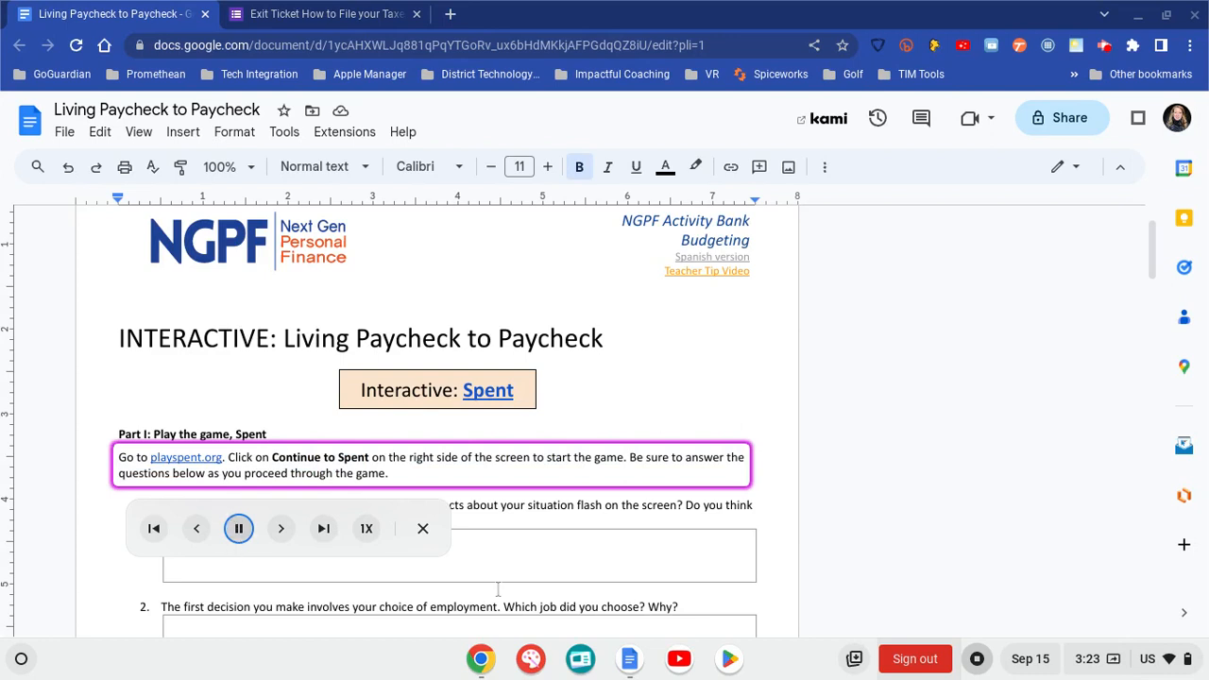
# - Pause the reading and skip ahead to the next paragraph, question 1
pyautogui.click(238, 529)
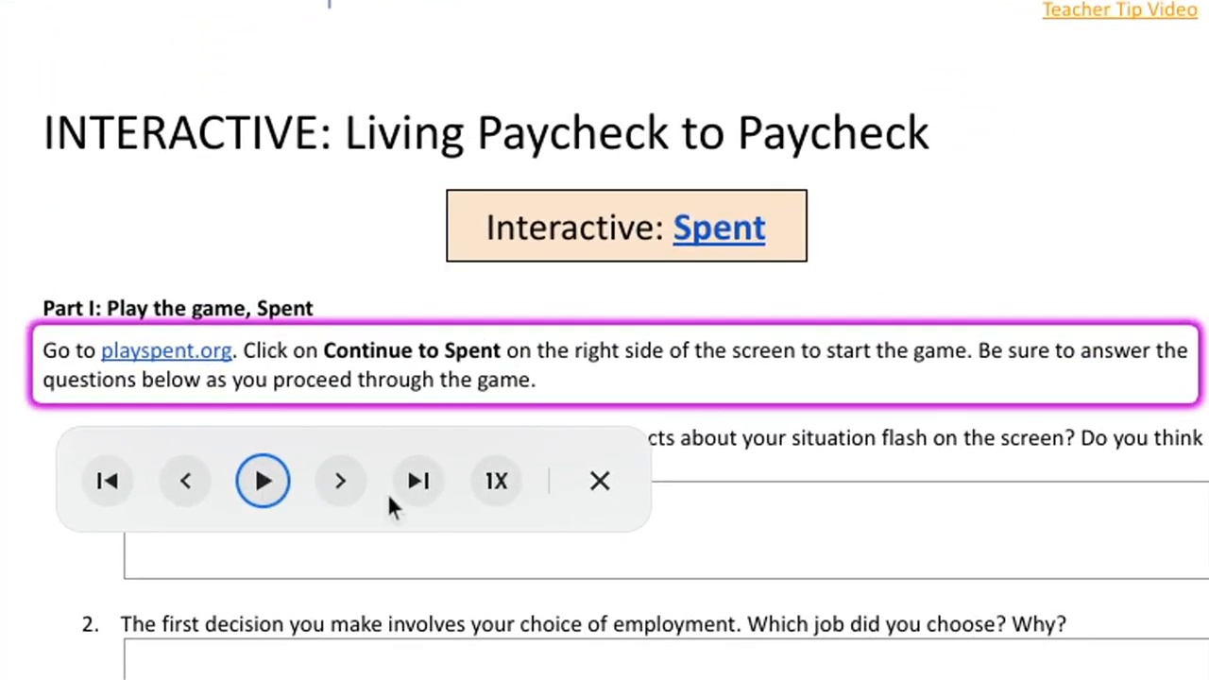
pyautogui.moveTo(234, 499)
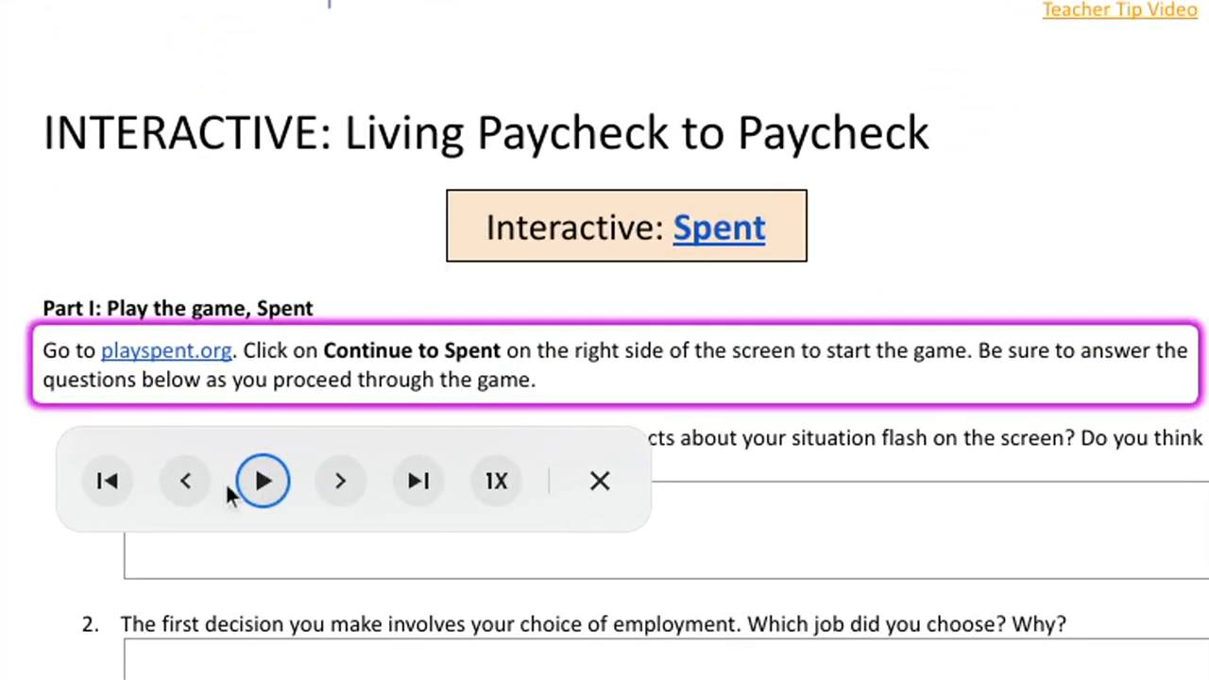
pyautogui.moveTo(263, 468)
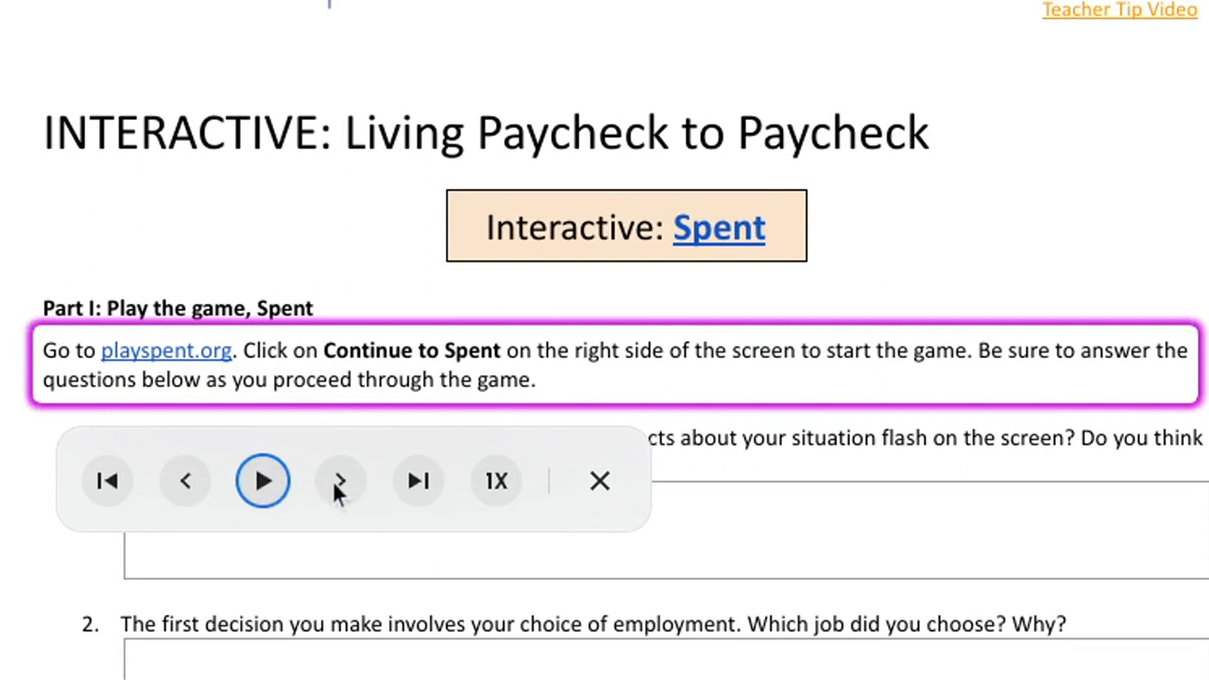
pyautogui.click(262, 482)
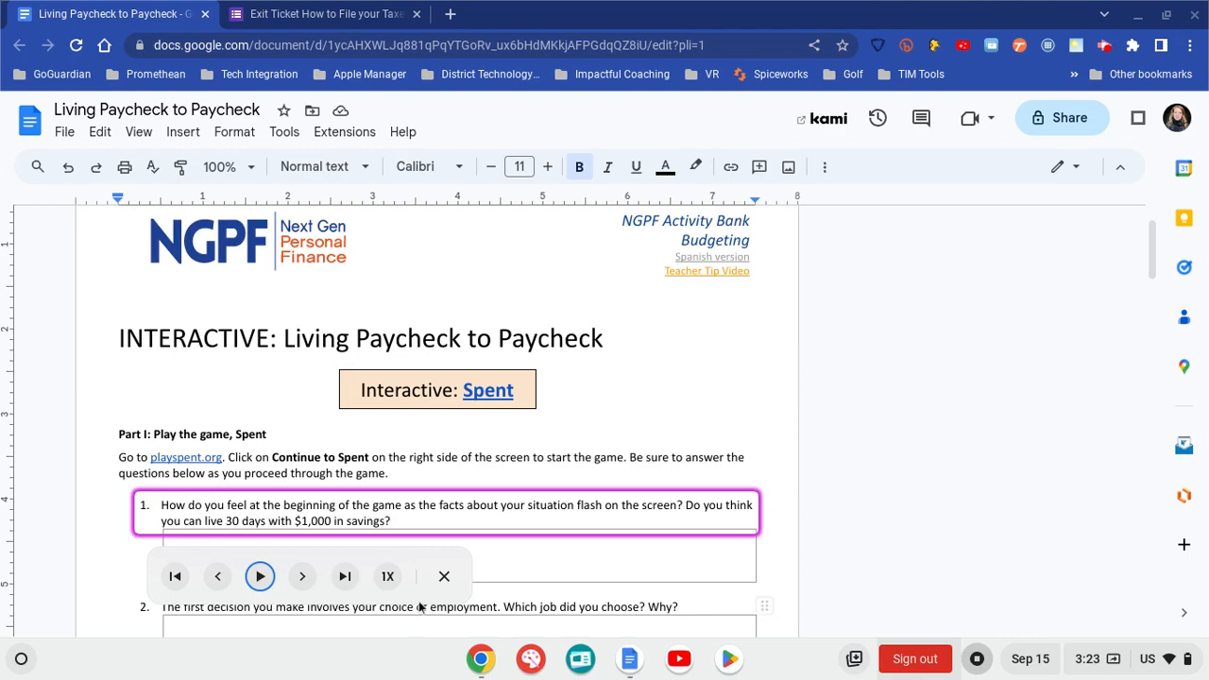
# - Change the reading speed to 0.5x and resume reading the question
pyautogui.click(387, 576)
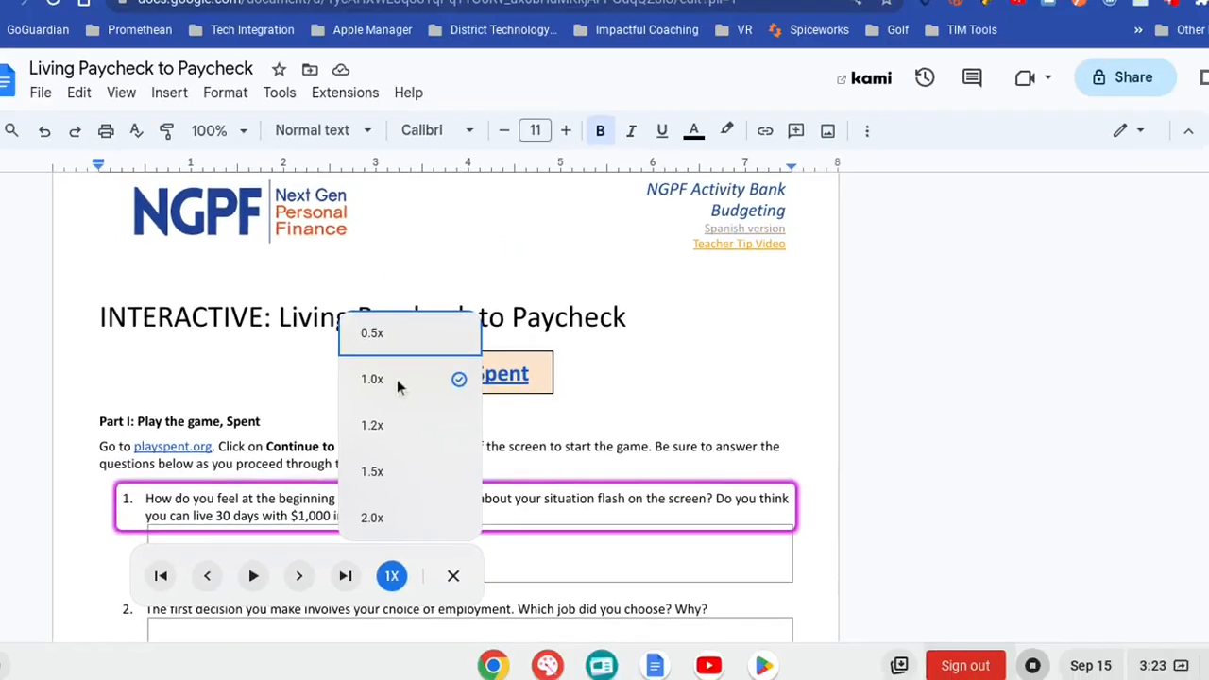
pyautogui.click(370, 333)
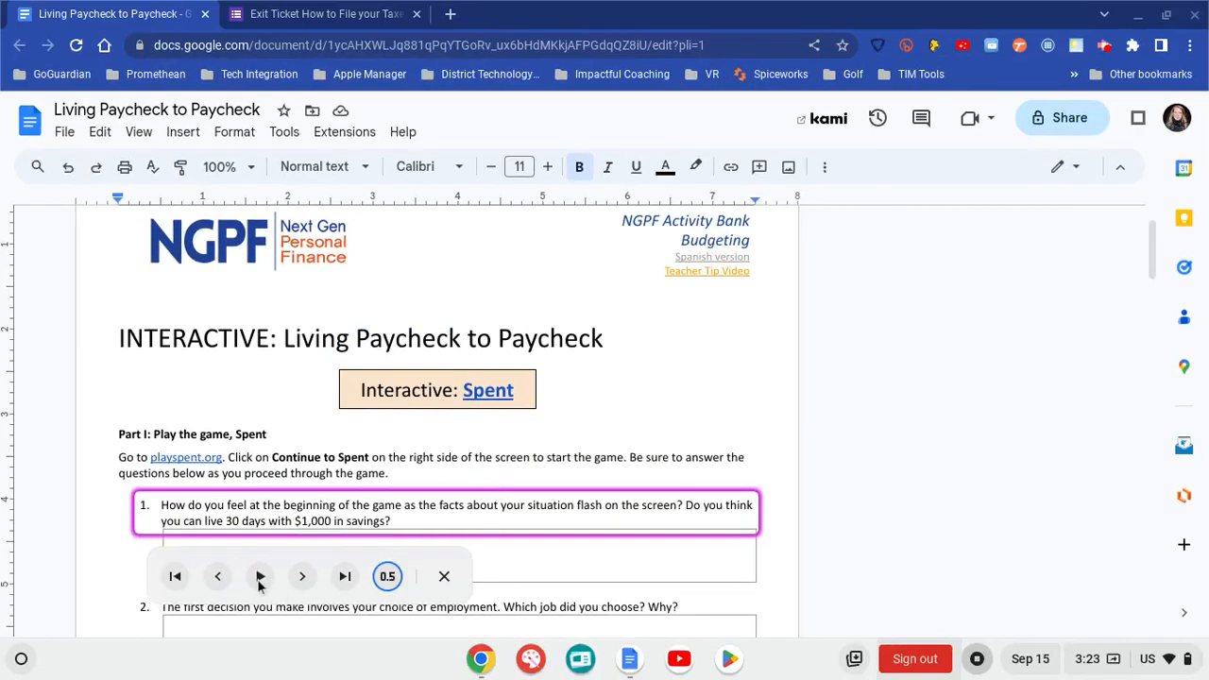
pyautogui.click(261, 577)
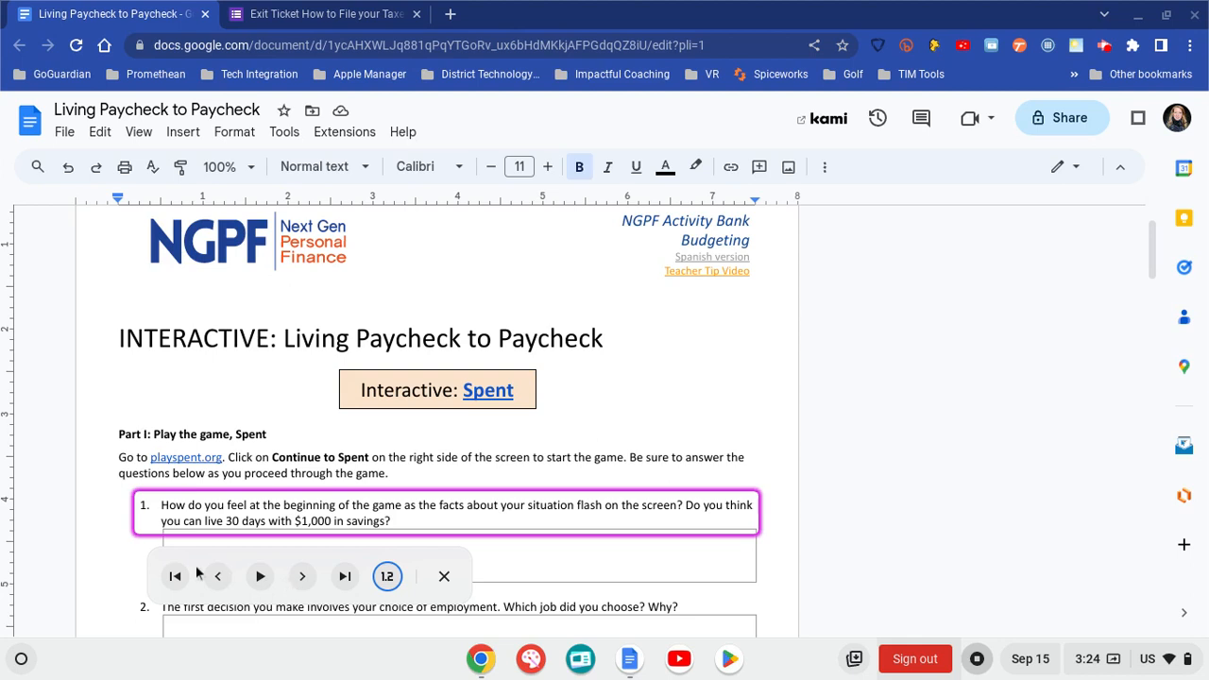
pyautogui.moveTo(224, 578)
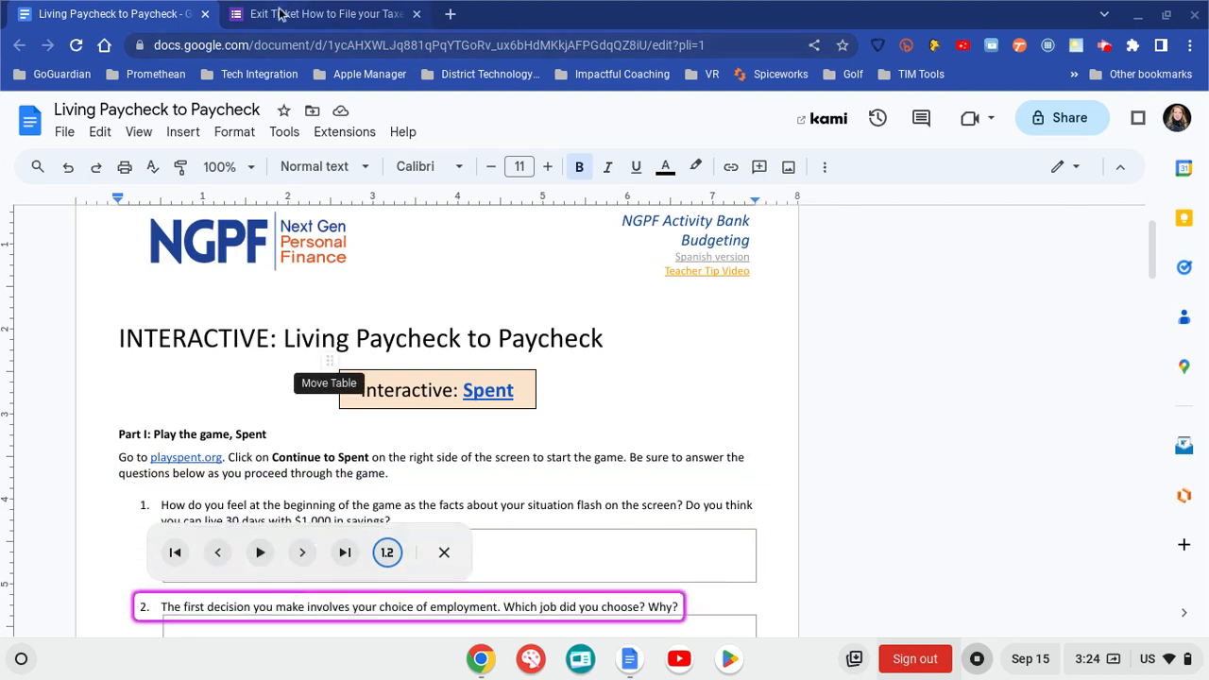
# - Switch to the Exit Ticket tax form tab and have Select-to-speak read its questions
pyautogui.click(325, 13)
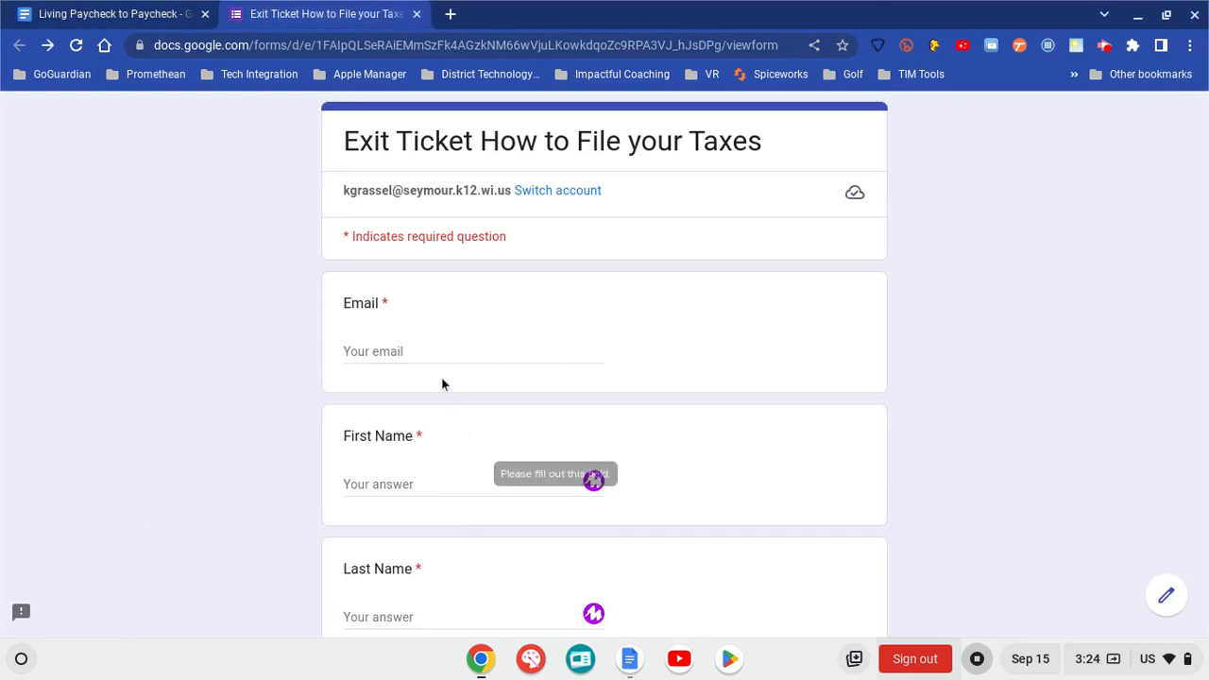
pyautogui.scroll(3)
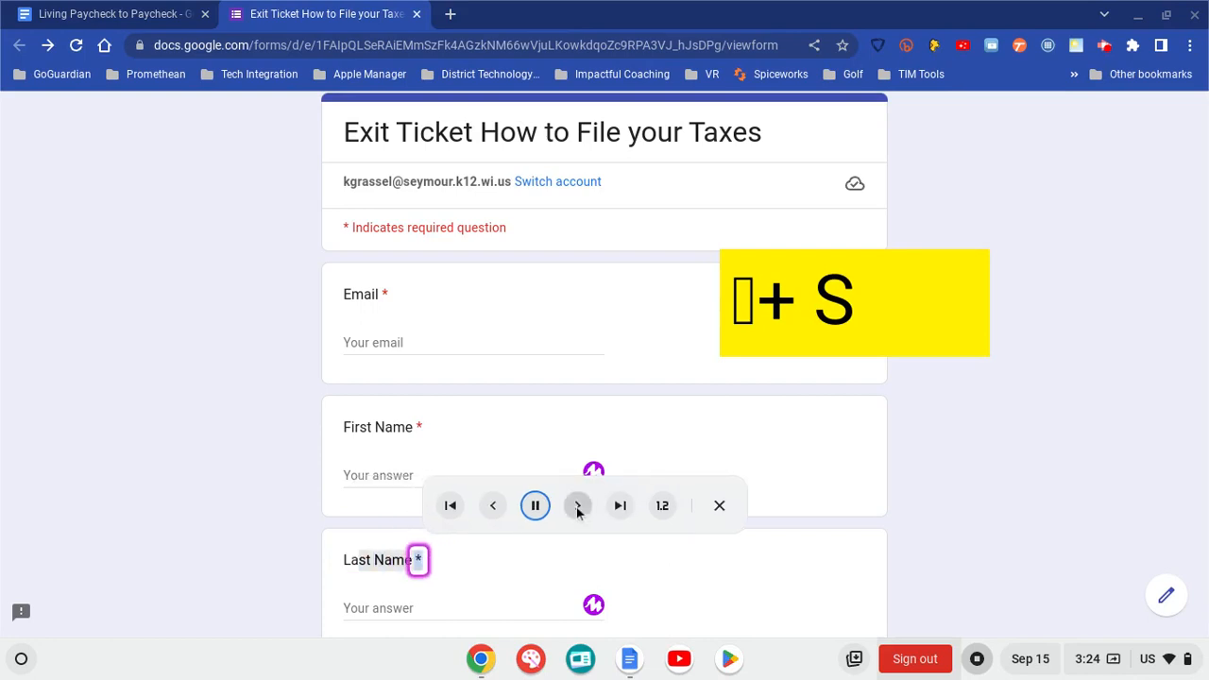
pyautogui.scroll(-3)
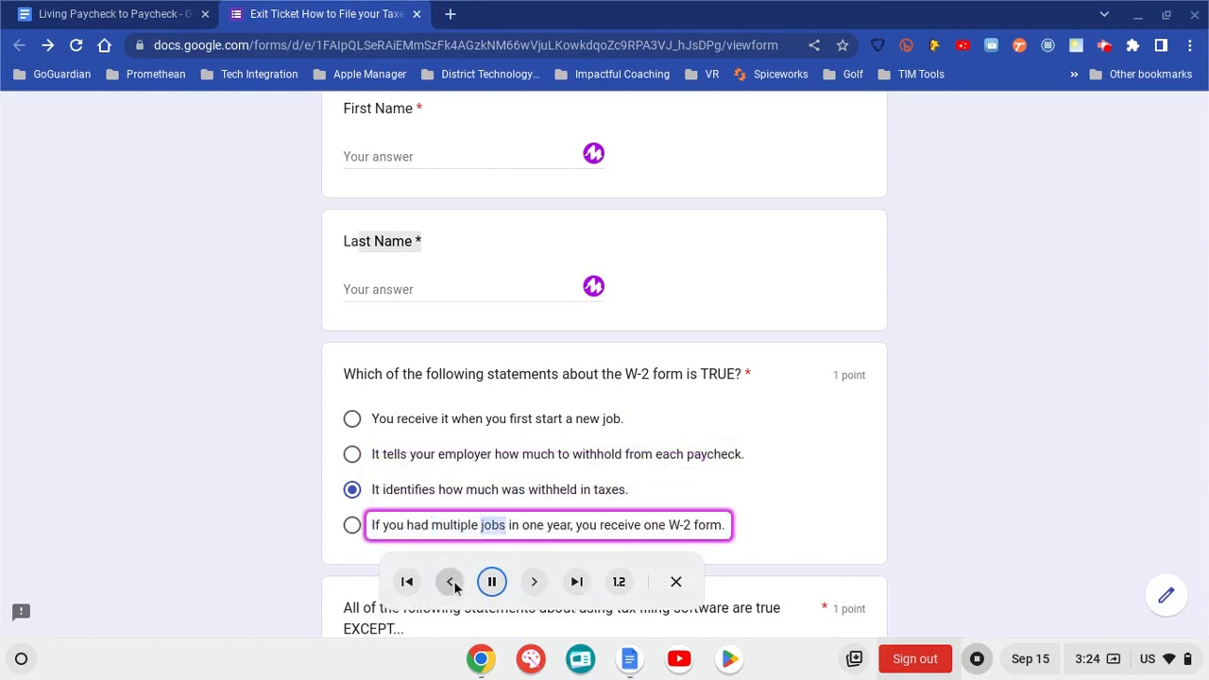
# - Re-read the previous answer choice, pause, set speed to 1x and stop the read-aloud session
pyautogui.click(450, 582)
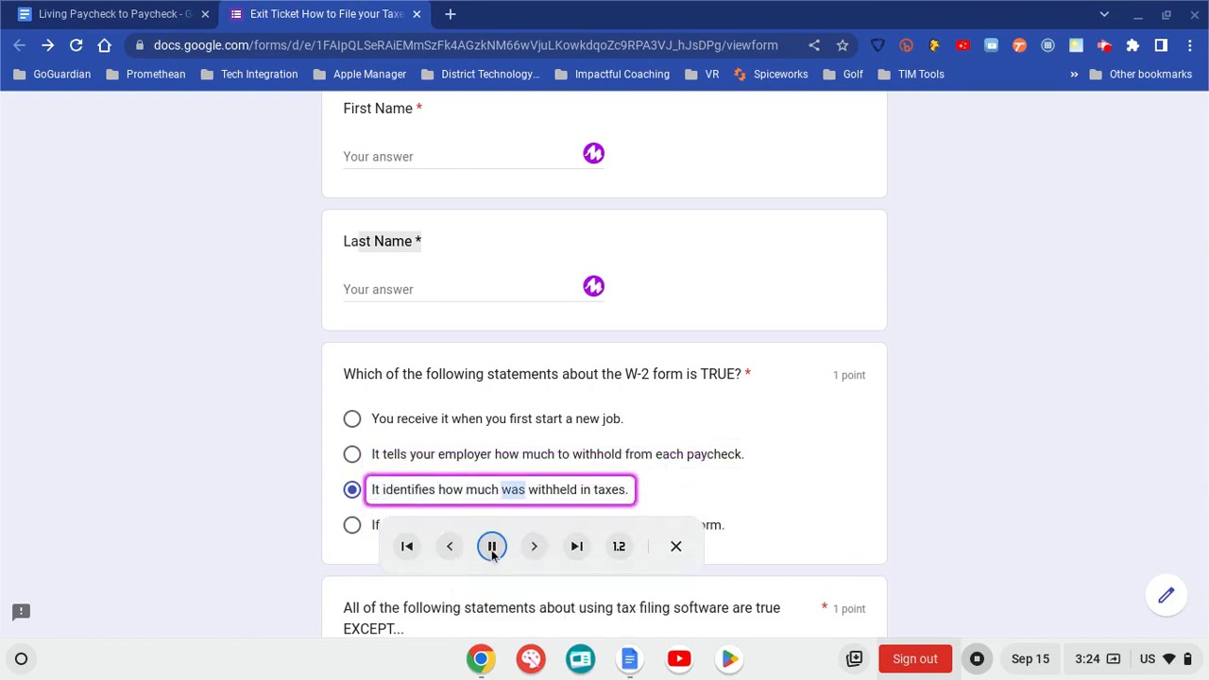
pyautogui.click(492, 546)
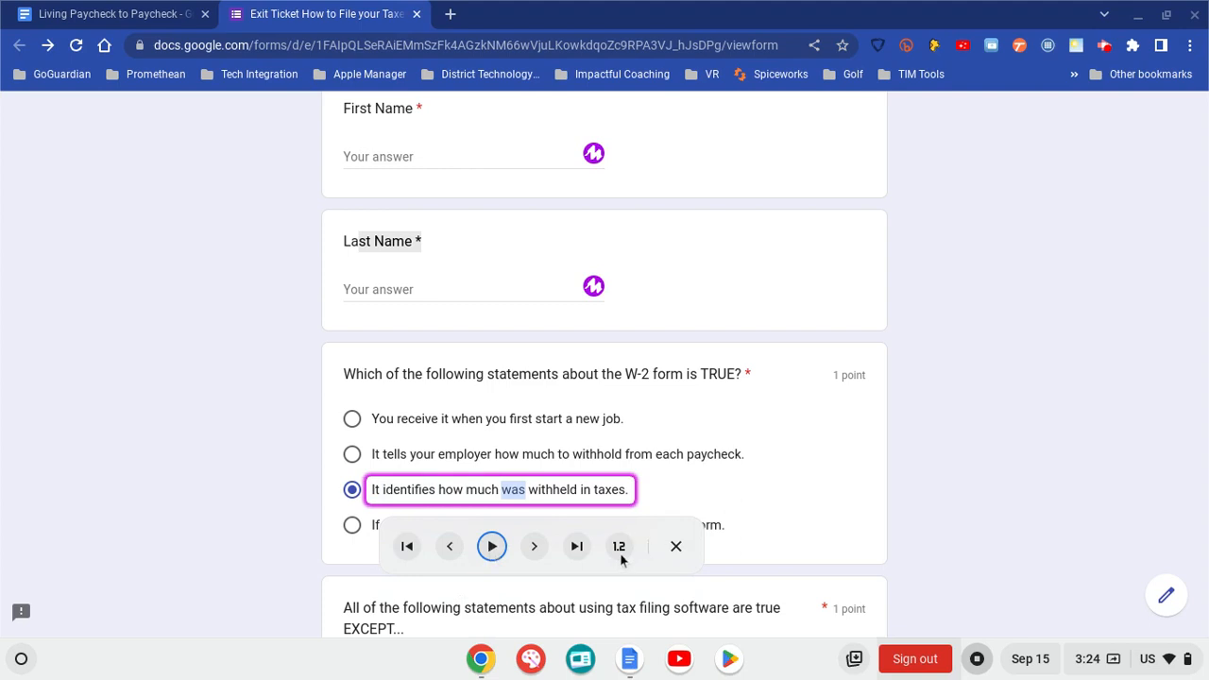
pyautogui.click(620, 546)
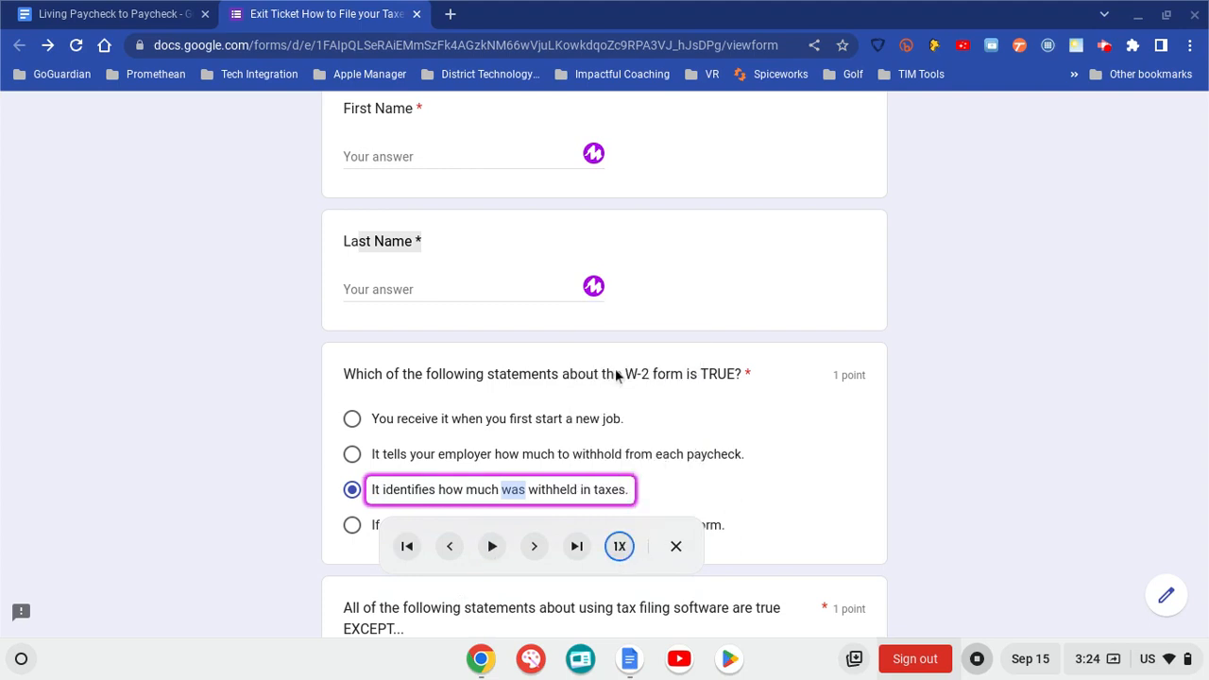
pyautogui.moveTo(501, 529)
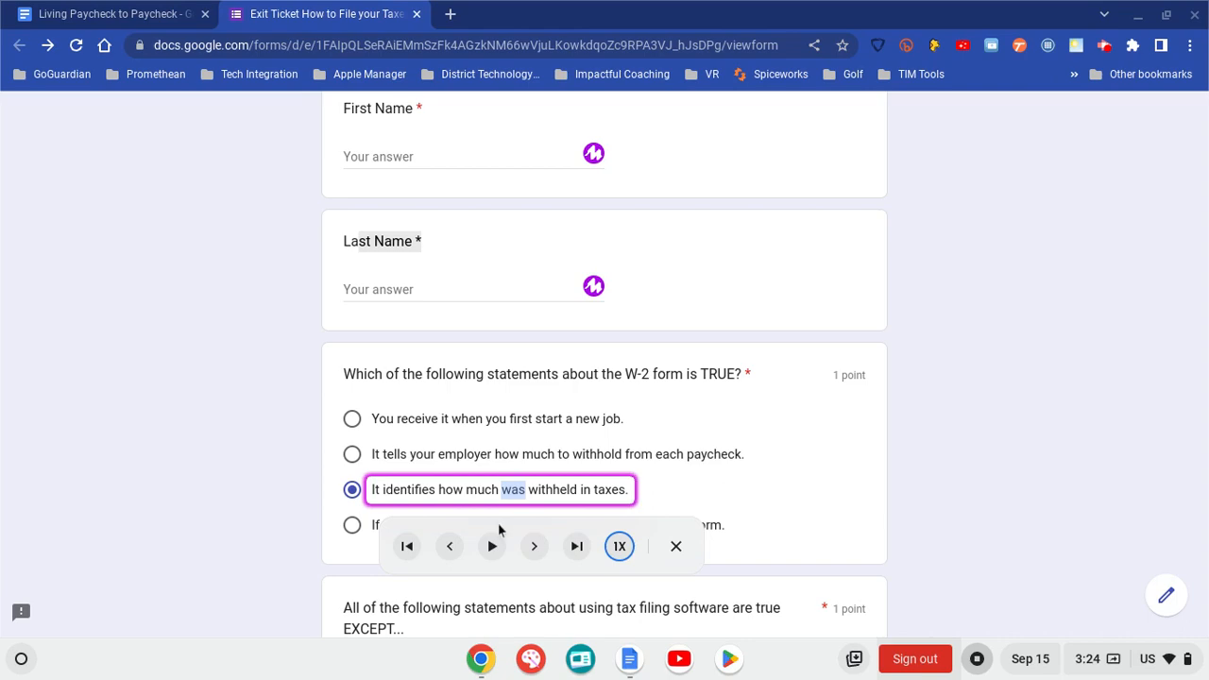
pyautogui.moveTo(1115, 670)
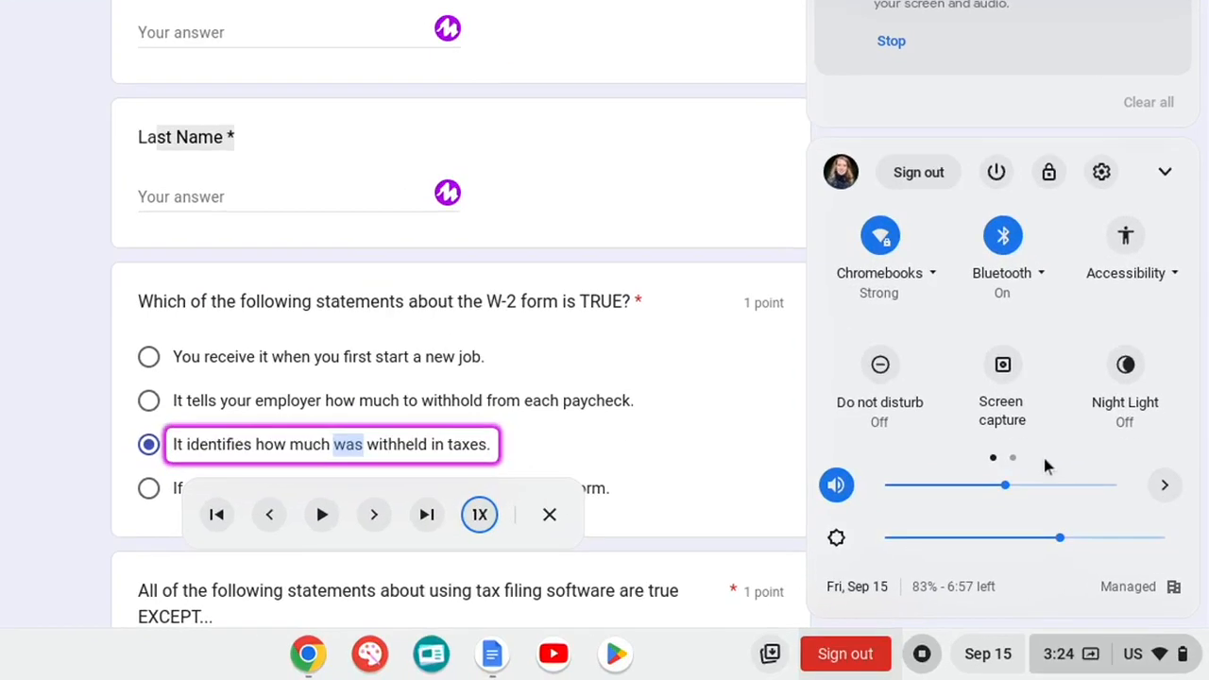
pyautogui.click(1126, 255)
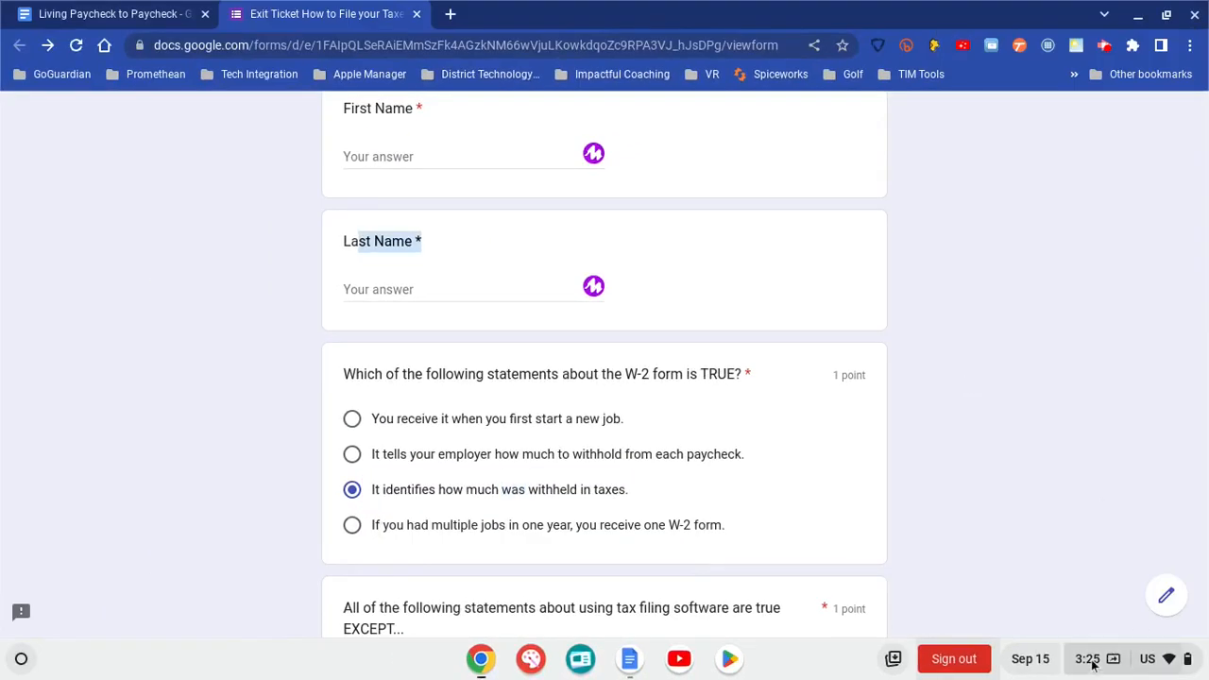
# - Reopen ChromeOS Settings to the Select-to-speak highlight options under Text-to-Speech
pyautogui.click(1086, 658)
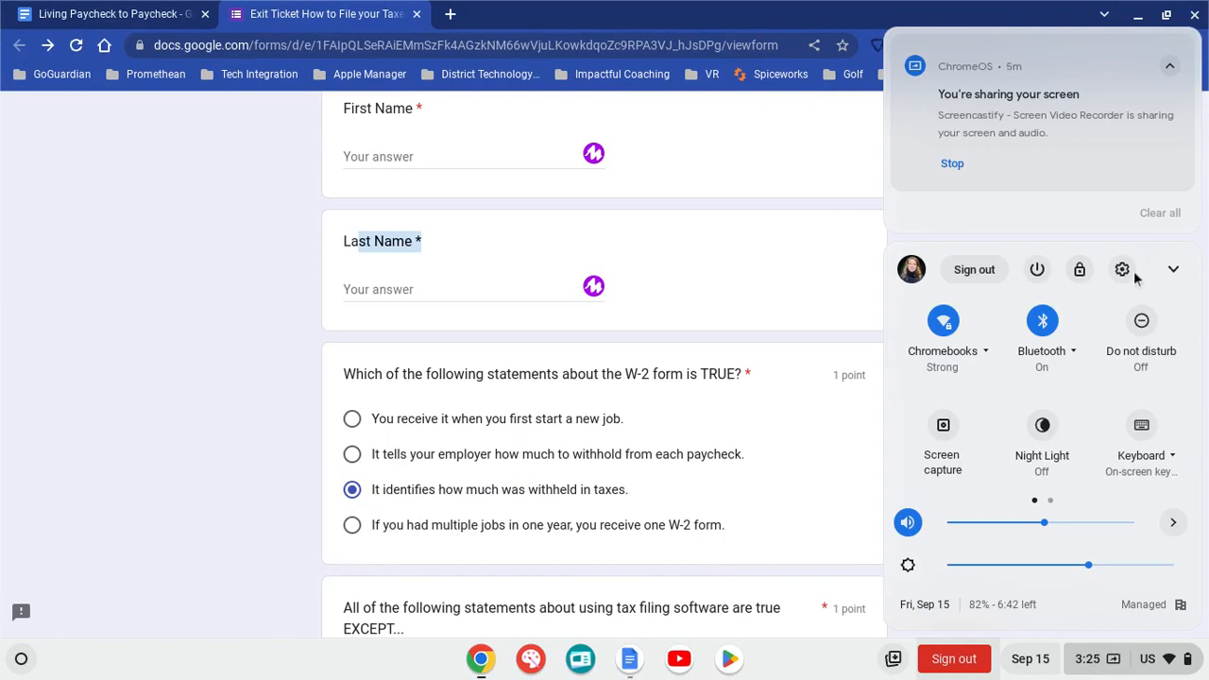
pyautogui.click(1122, 268)
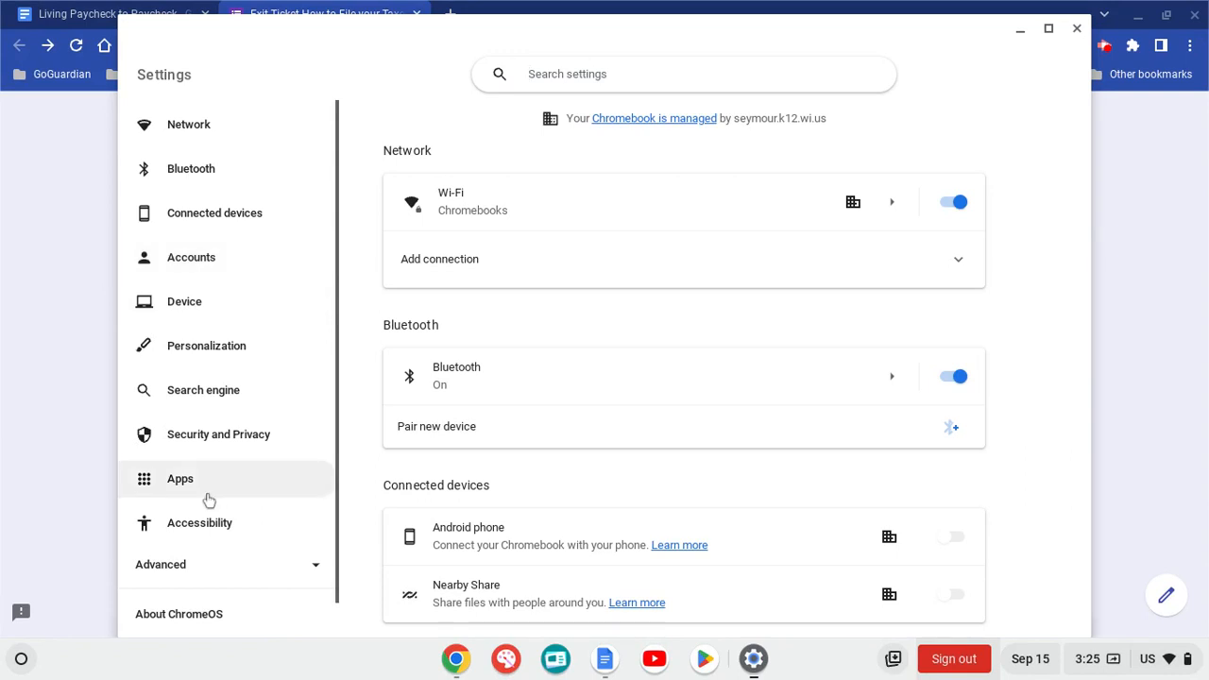
pyautogui.click(200, 521)
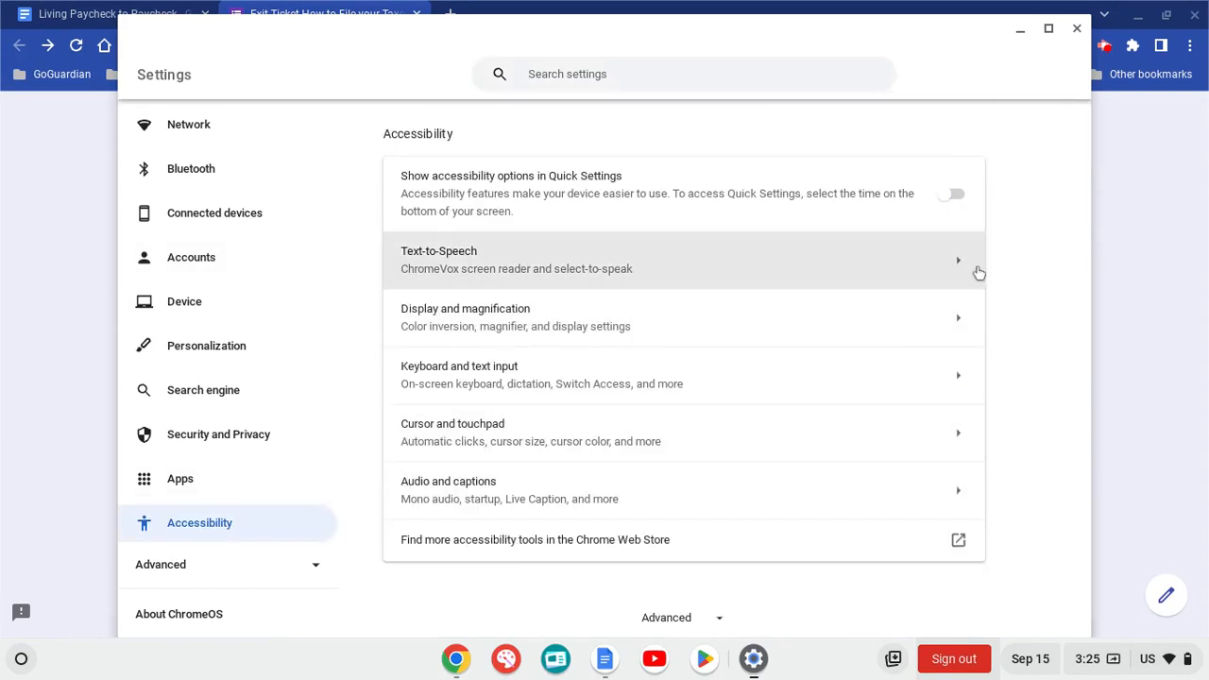
pyautogui.click(684, 260)
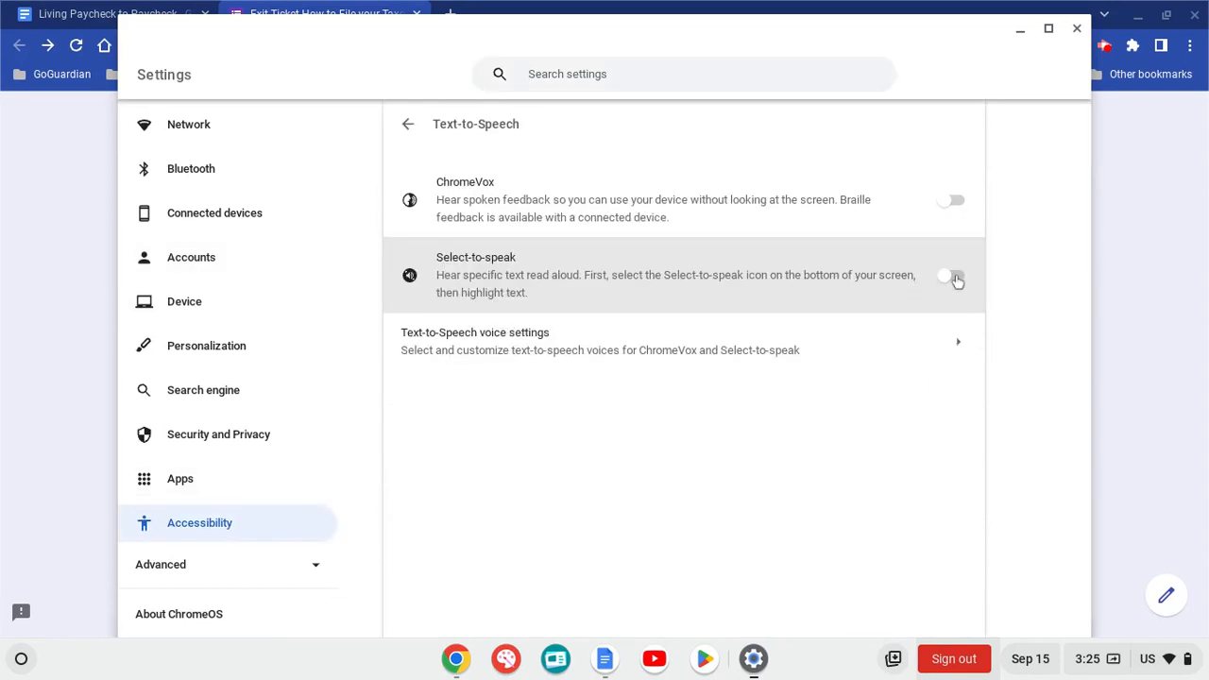
pyautogui.click(951, 276)
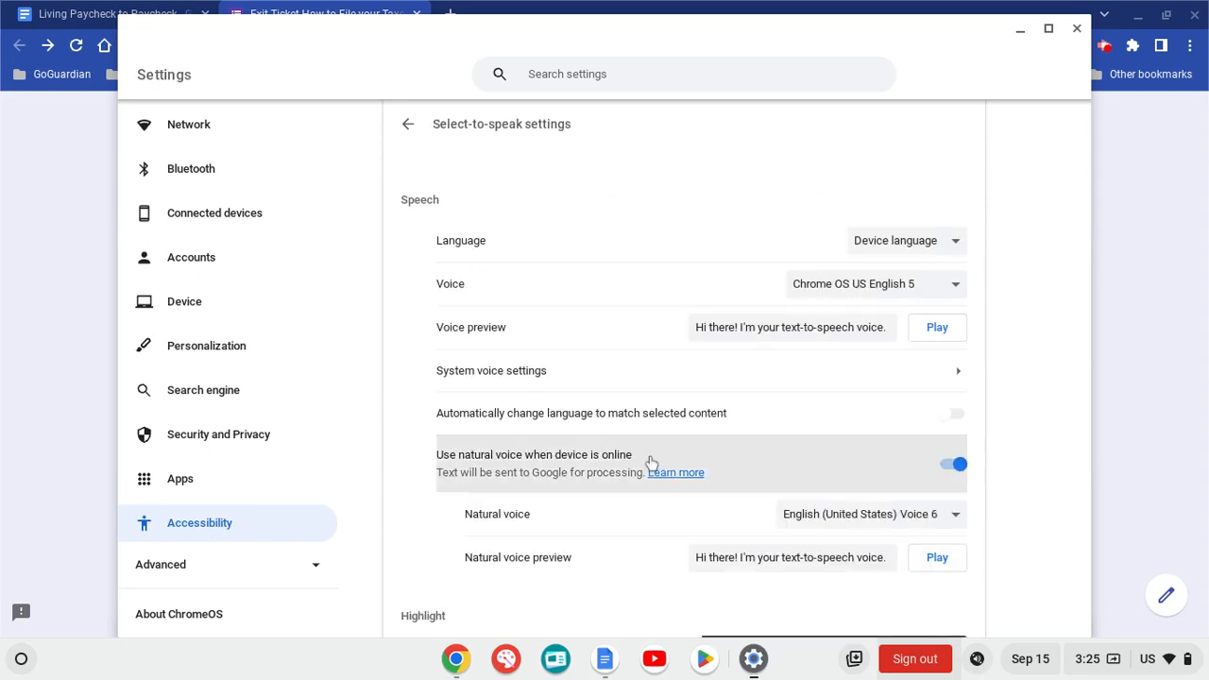
pyautogui.scroll(-3)
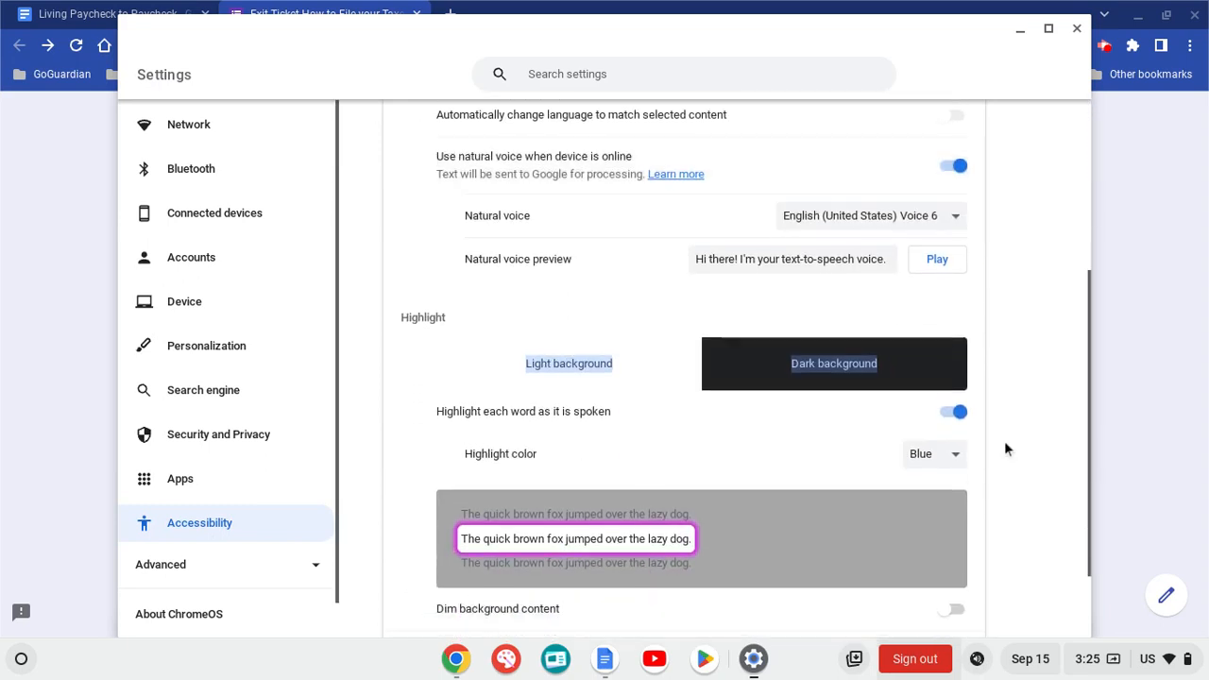
# - Choose Yellow as the word highlight colour and close Settings to return to the form
pyautogui.click(933, 453)
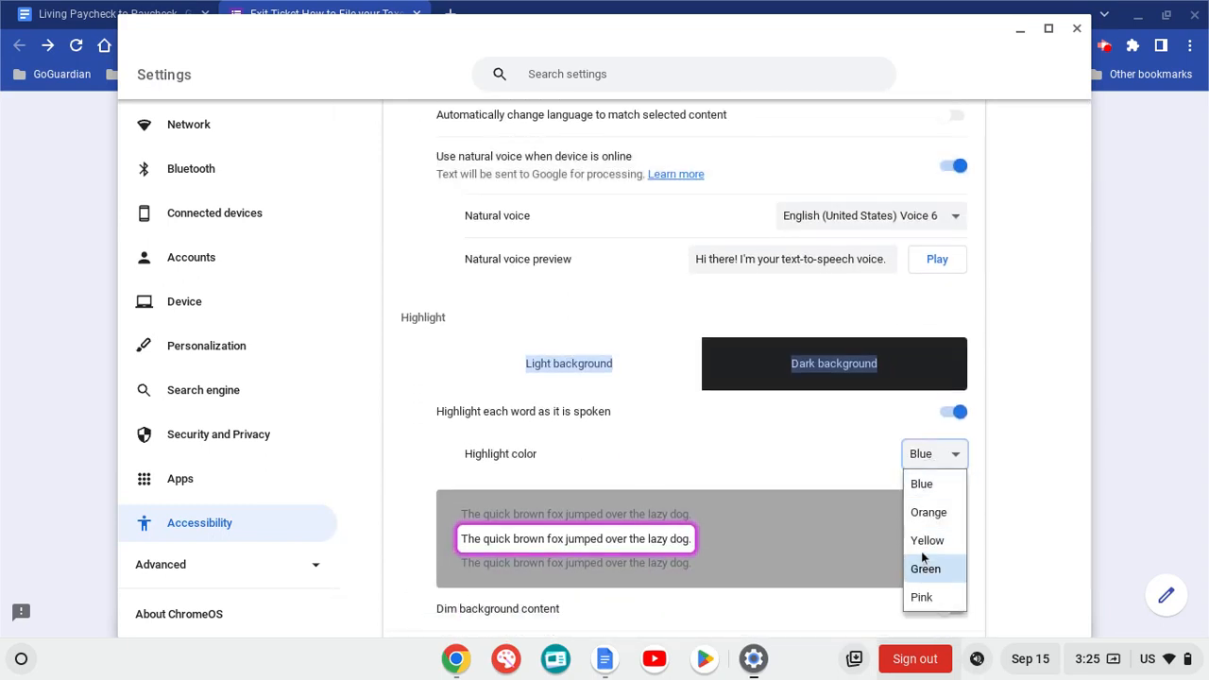
pyautogui.click(928, 540)
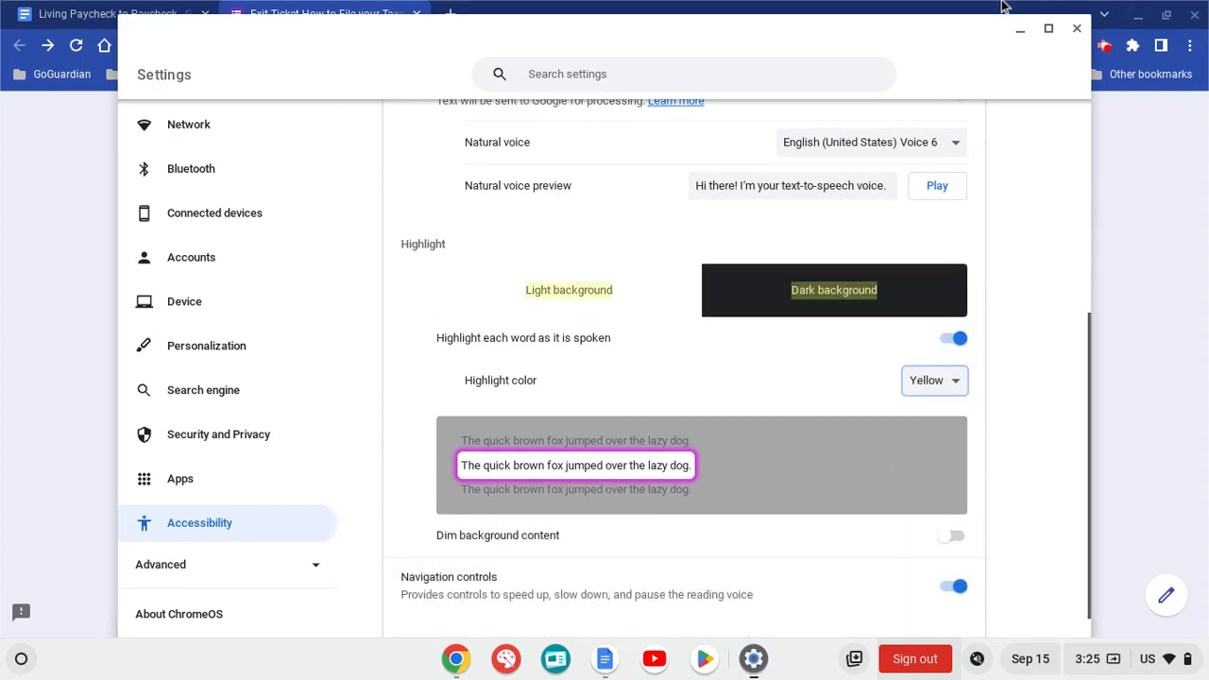
pyautogui.moveTo(1077, 28)
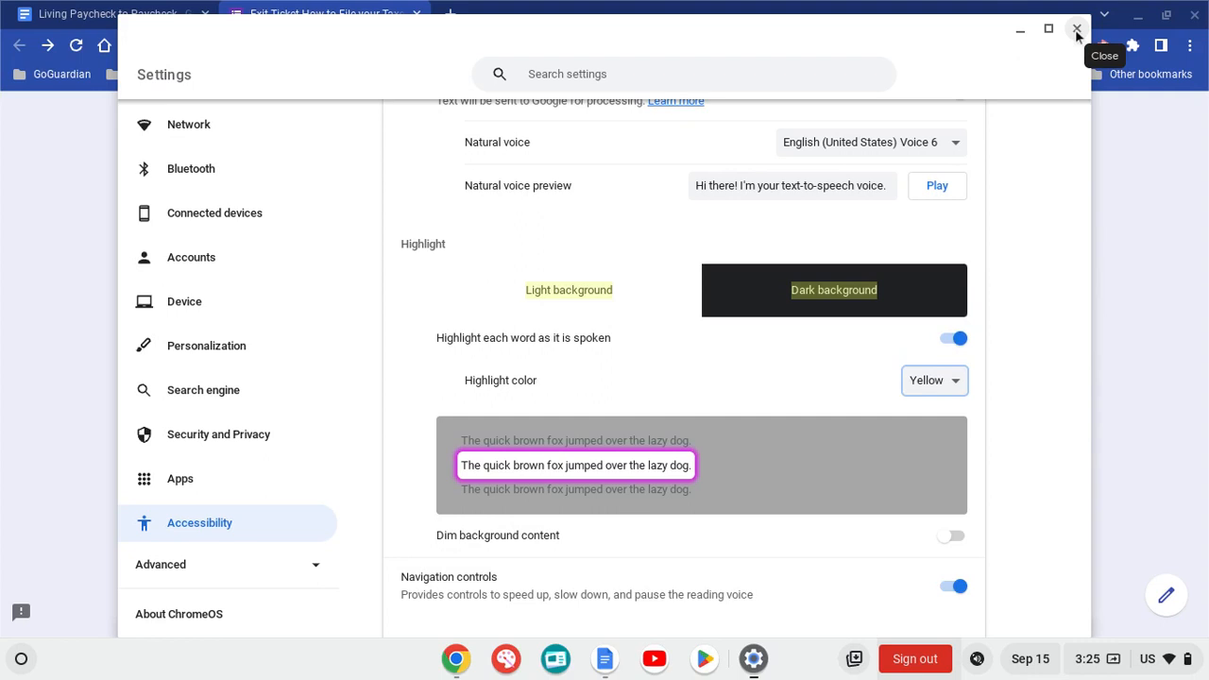
pyautogui.click(1077, 30)
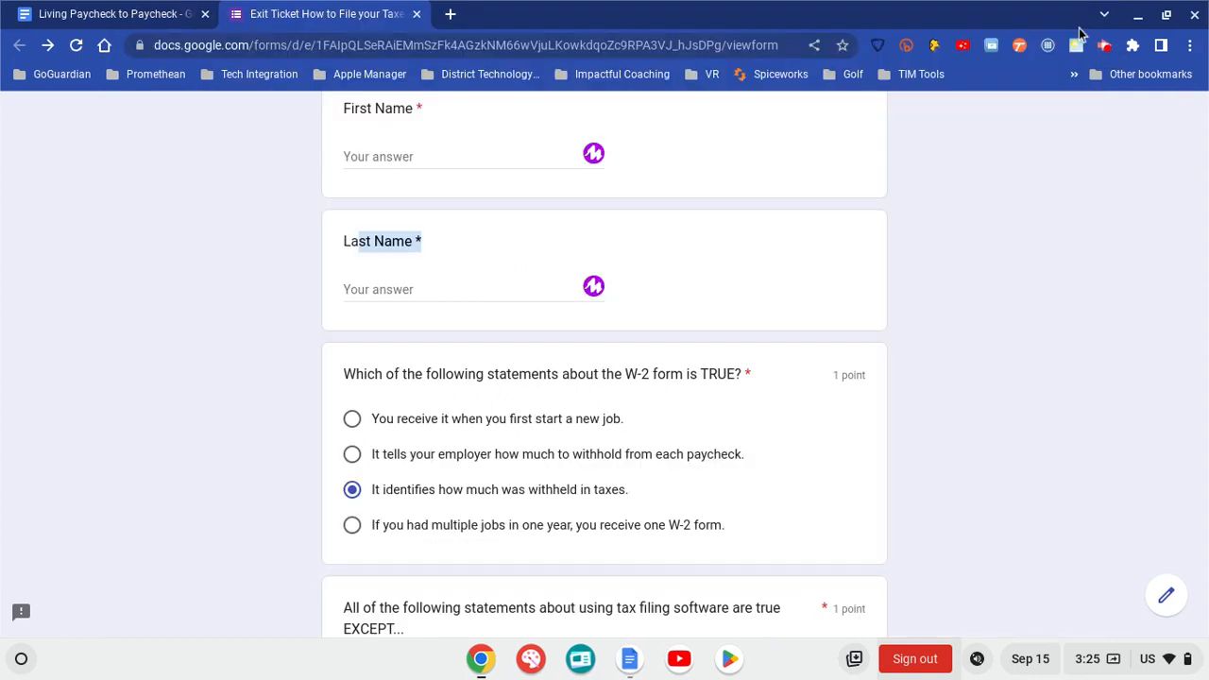